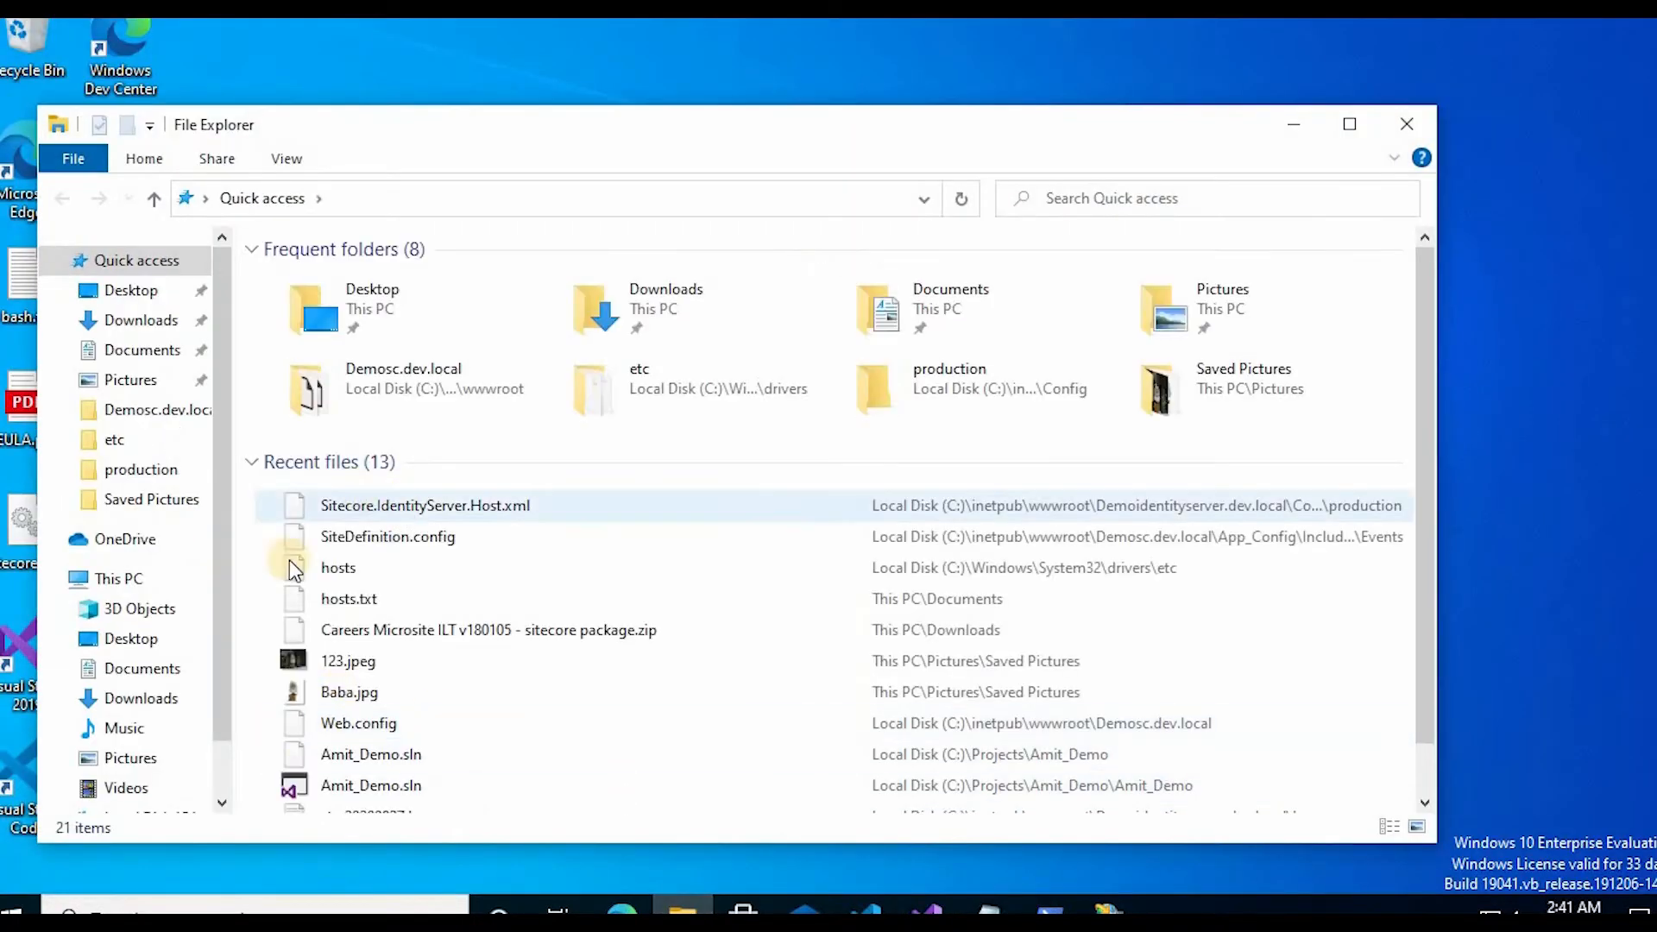
Browse from This PC to C:\inetpub\wwwroot\Demoidentityserver.dev.local\Config in File Explorer.
click(118, 578)
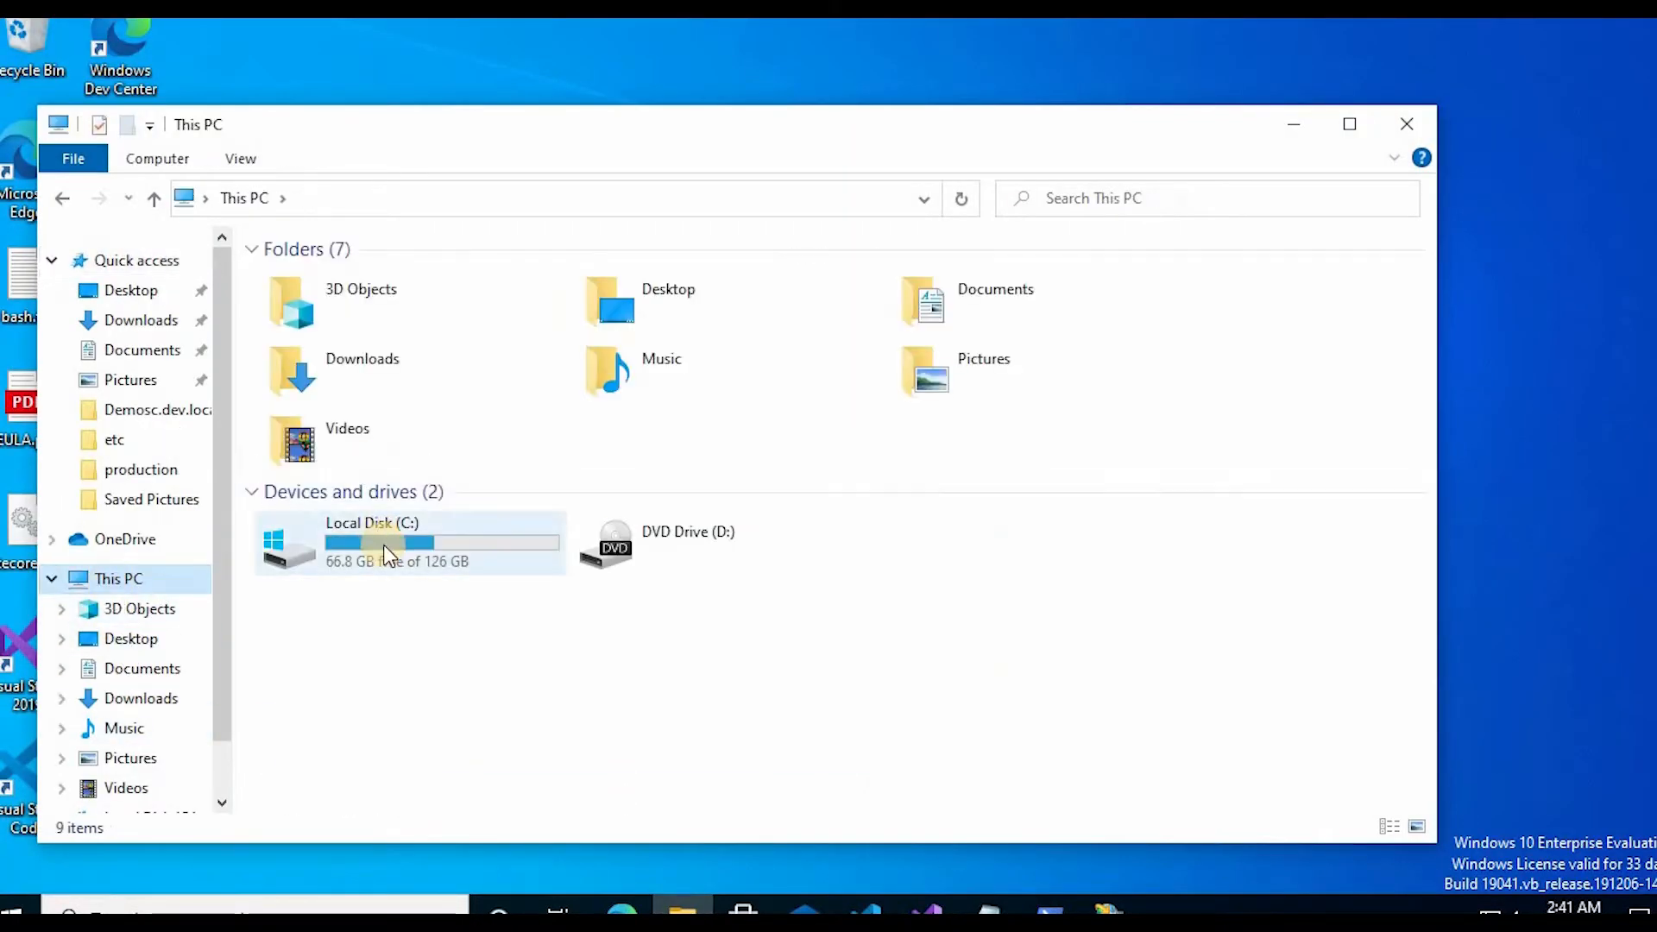
double_click(372, 542)
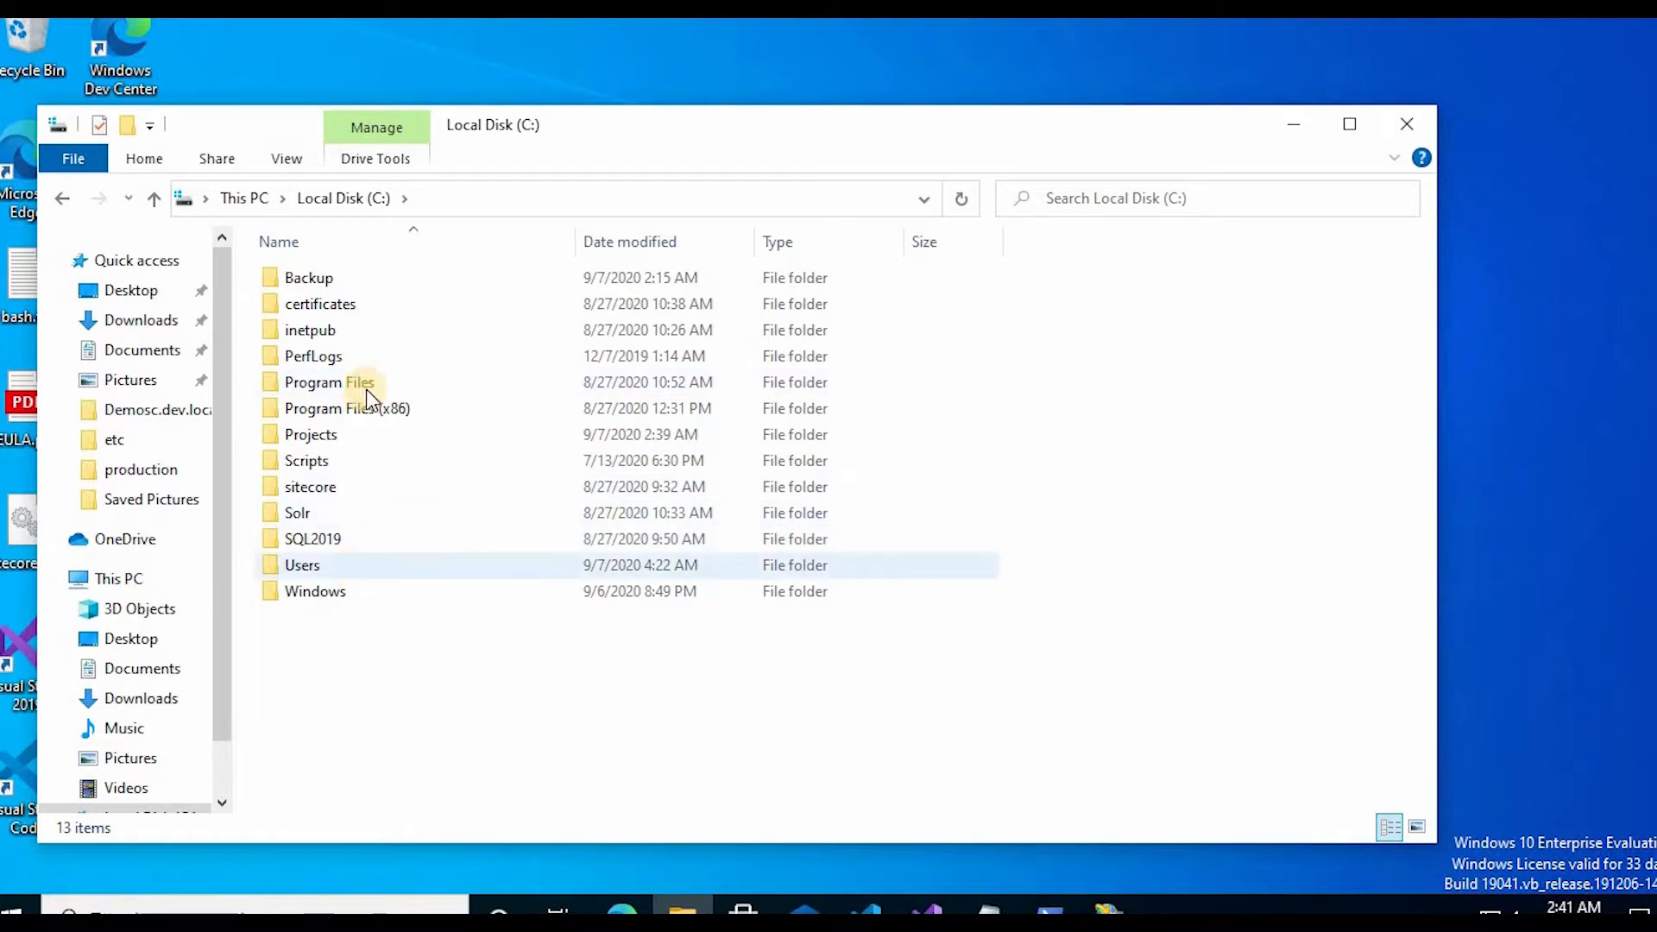
double_click(309, 330)
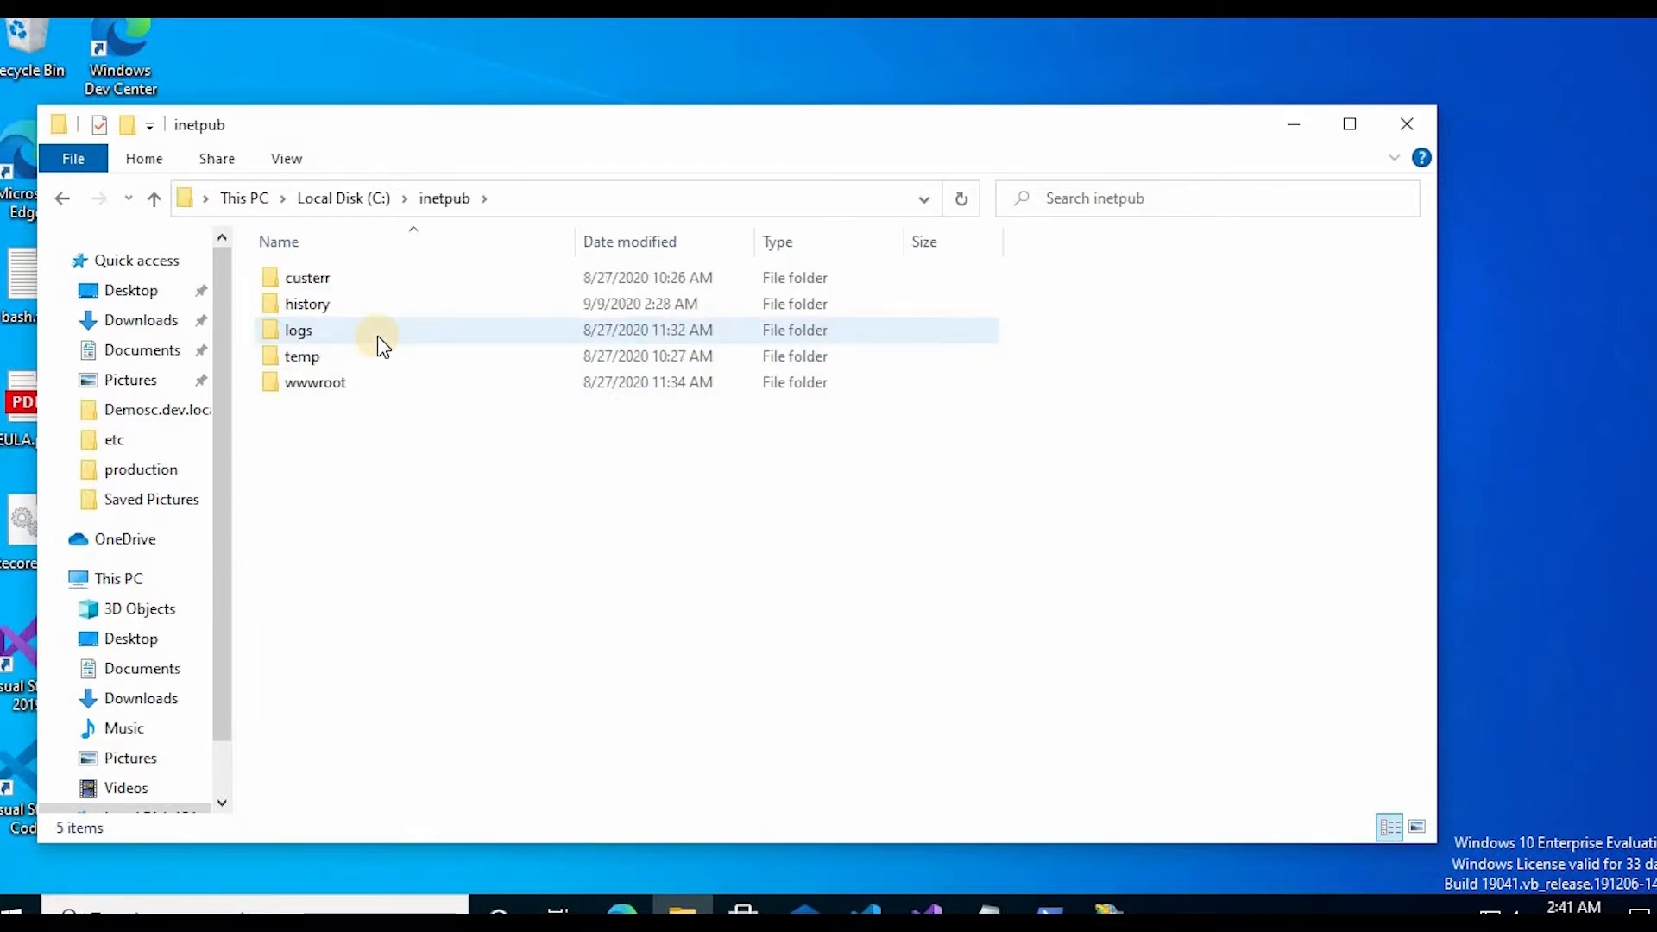
double_click(315, 381)
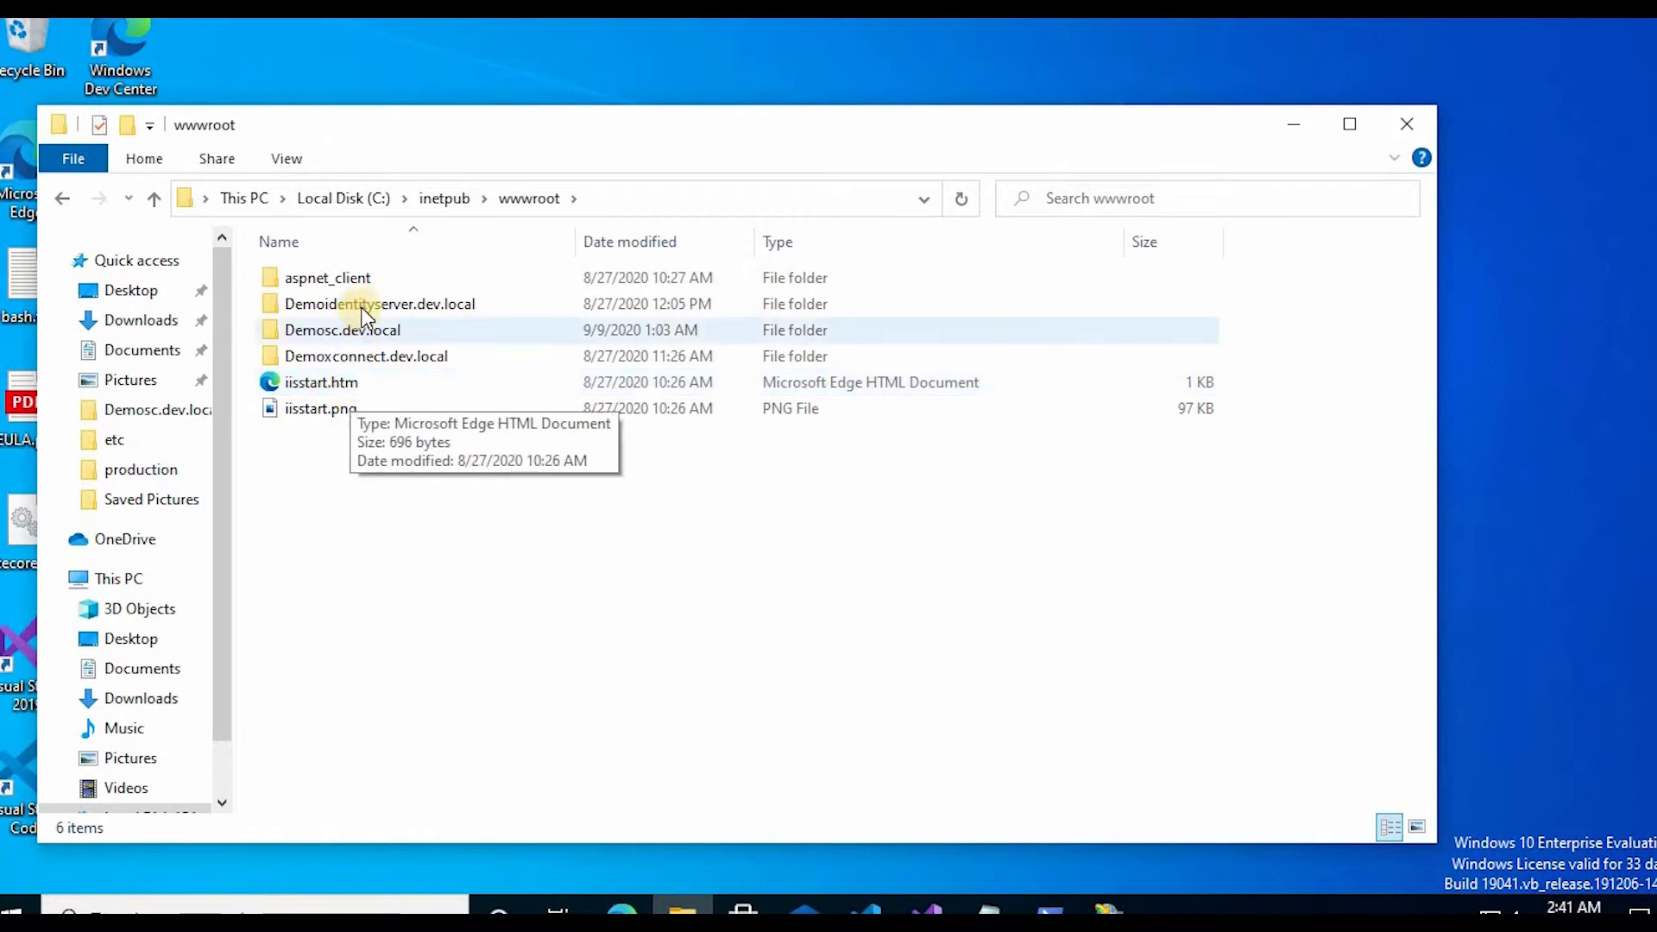
double_click(379, 303)
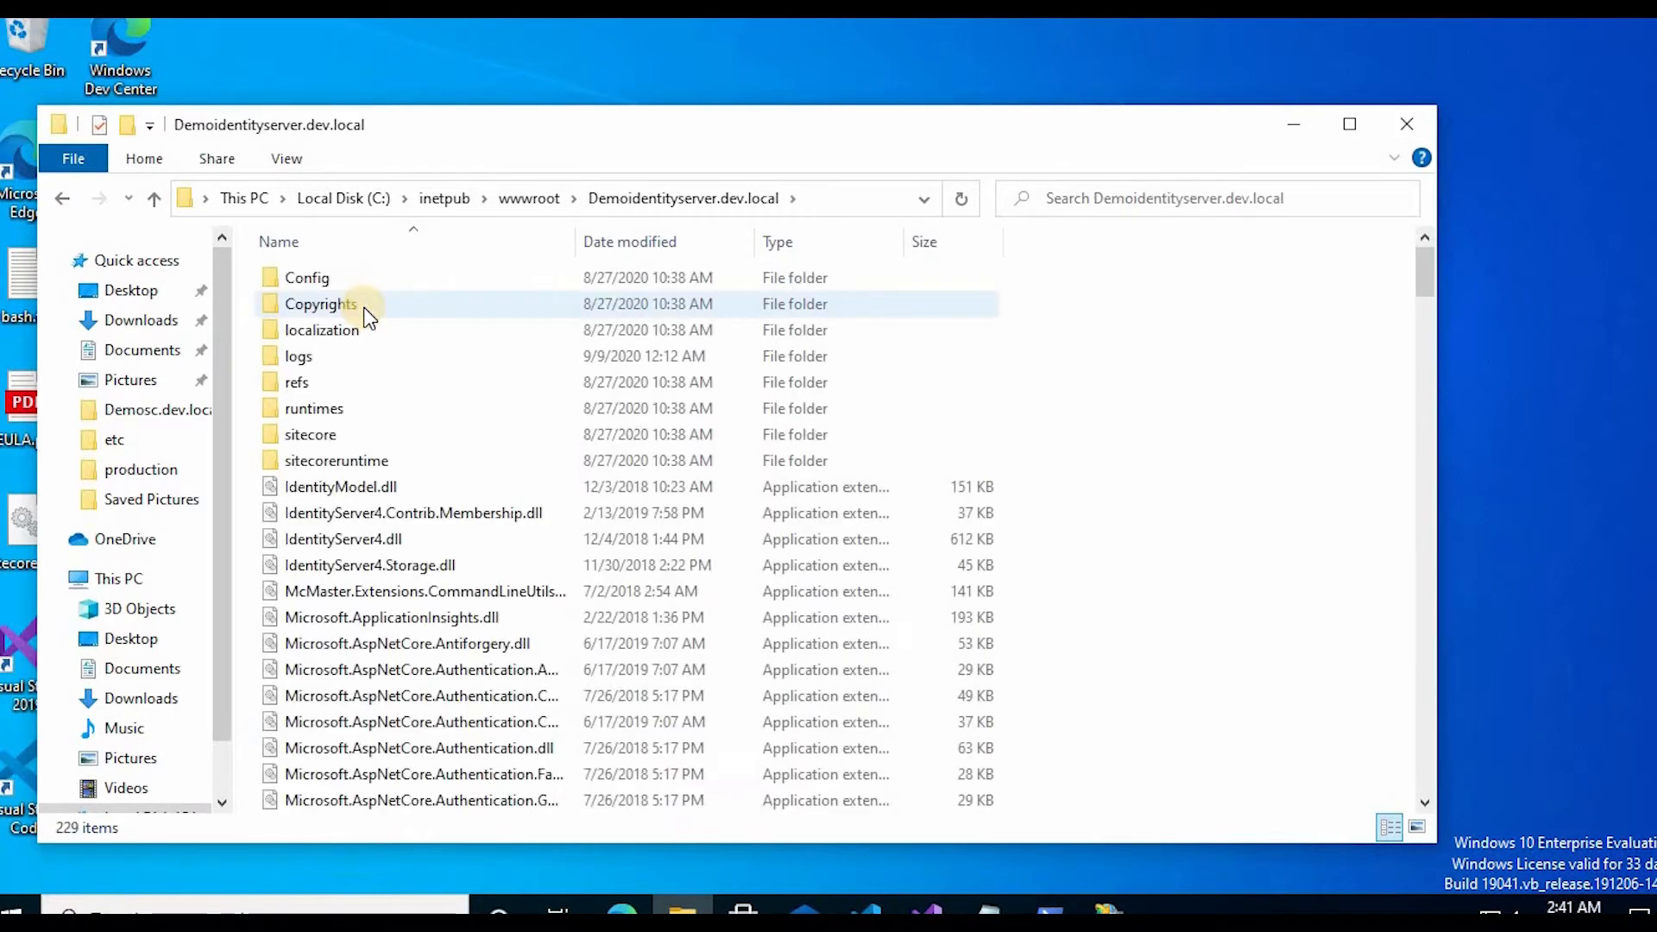
double_click(307, 277)
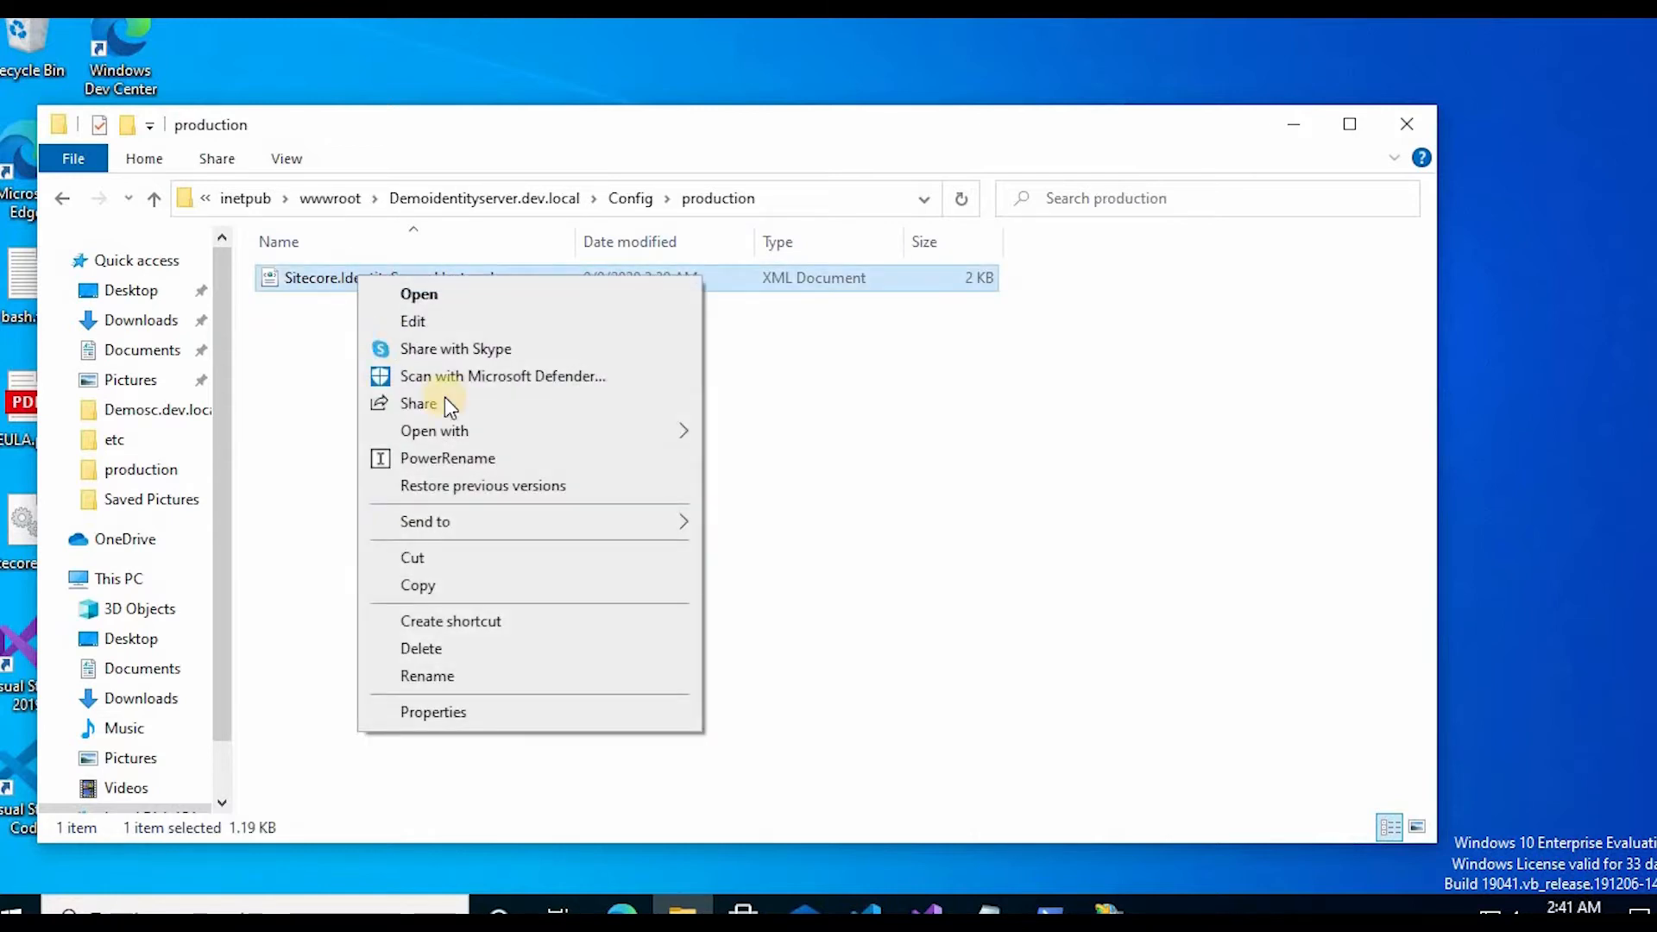
Open Sitecore.IdentityServer.Host.xml in Notepad and place the cursor below the first allowed origin entry.
click(418, 293)
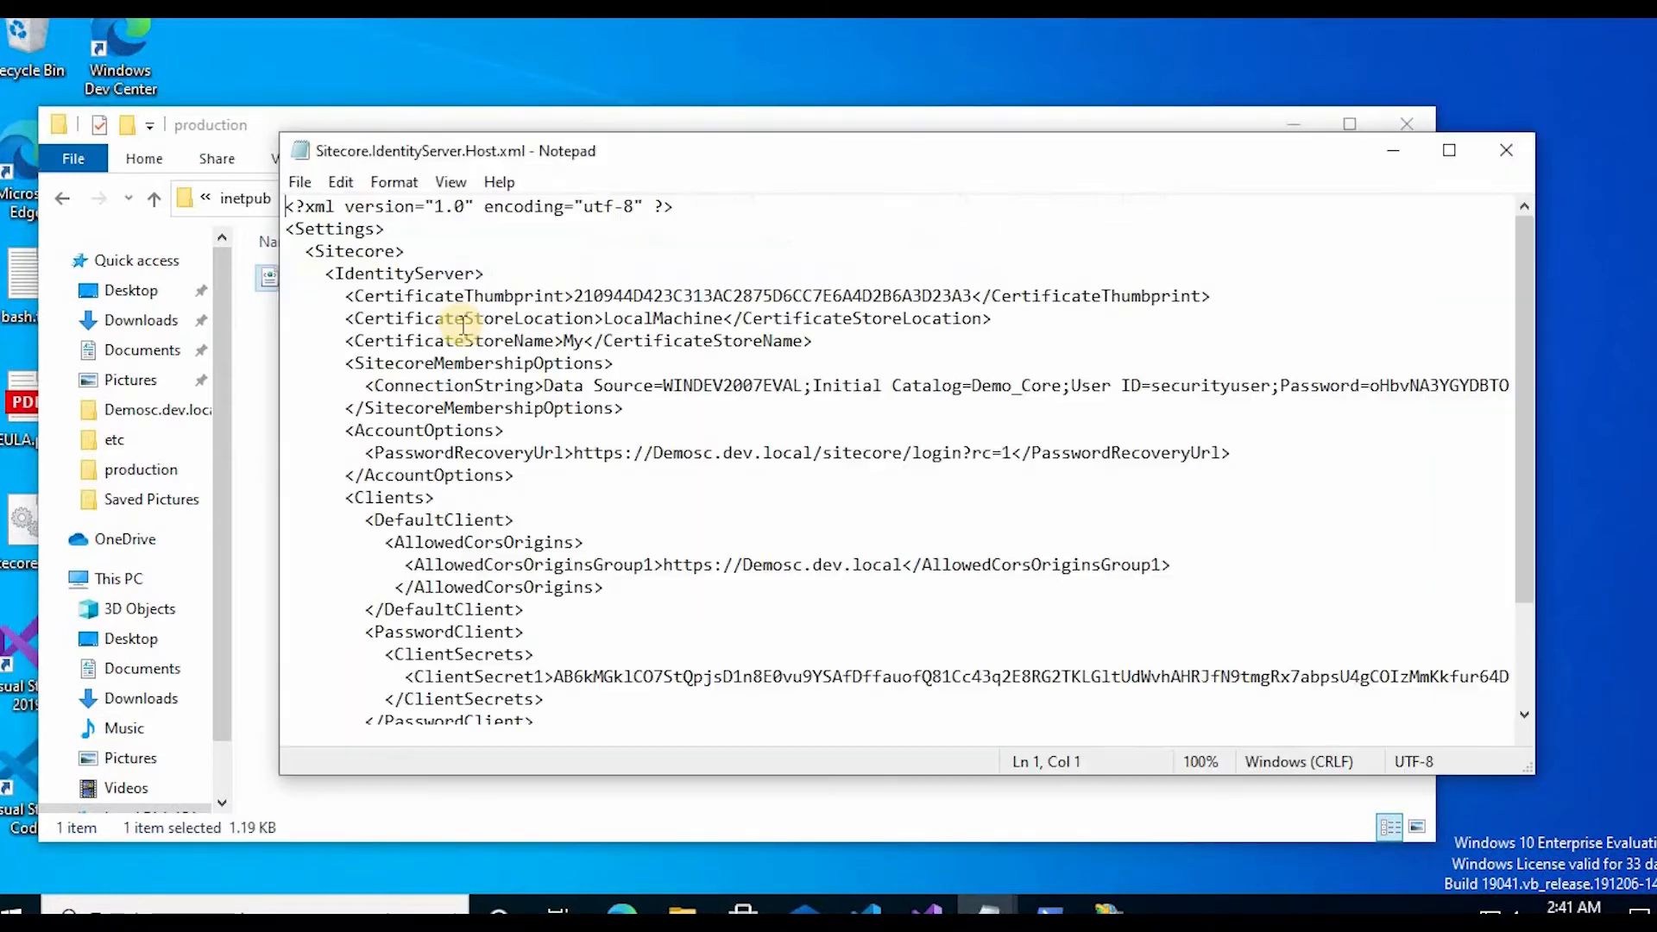
scroll(down, 3)
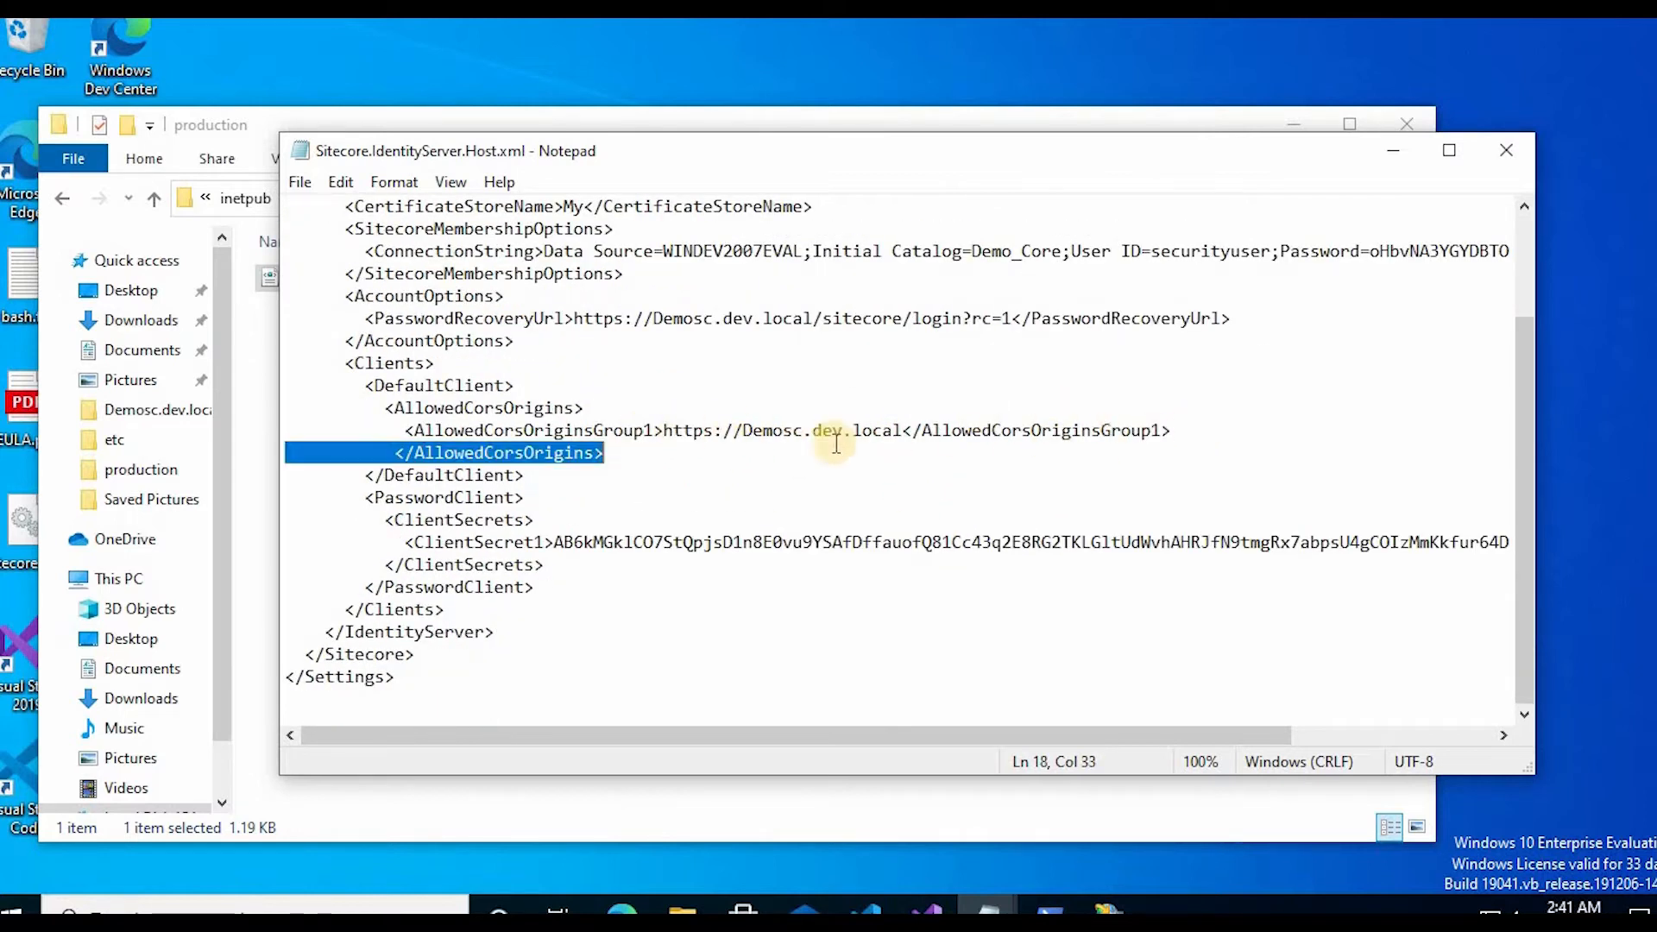
click(787, 429)
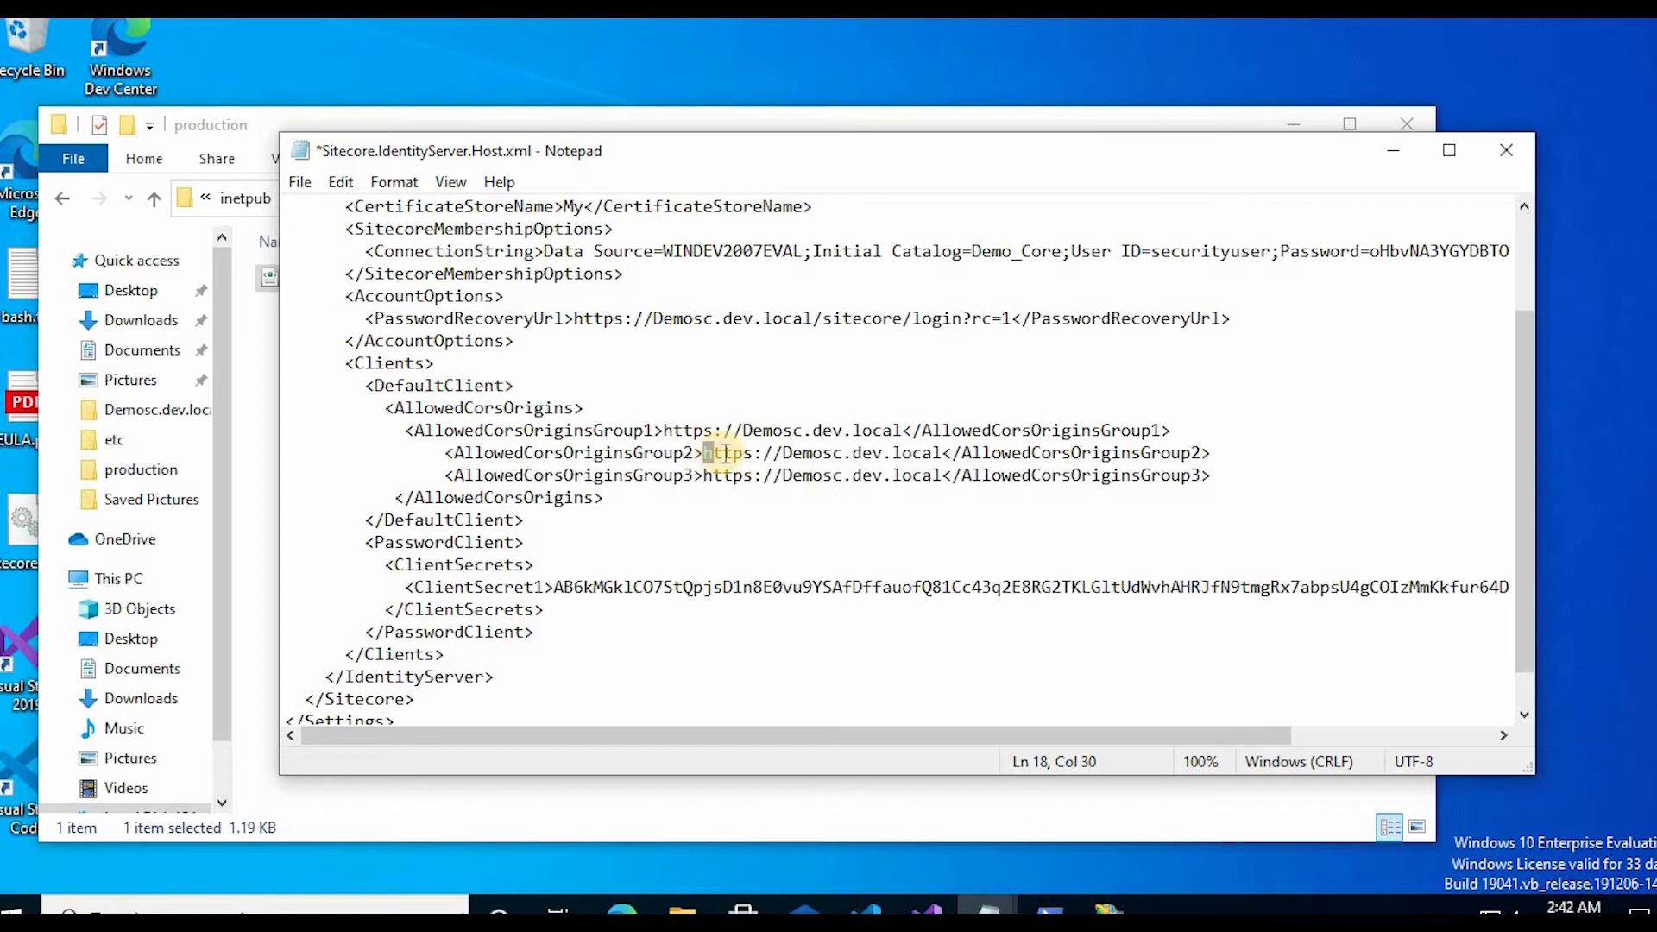
Replace Demosc.dev.local in the Group2 origin with careers.dev.local, then move to Group3.
drag(702, 453, 951, 453)
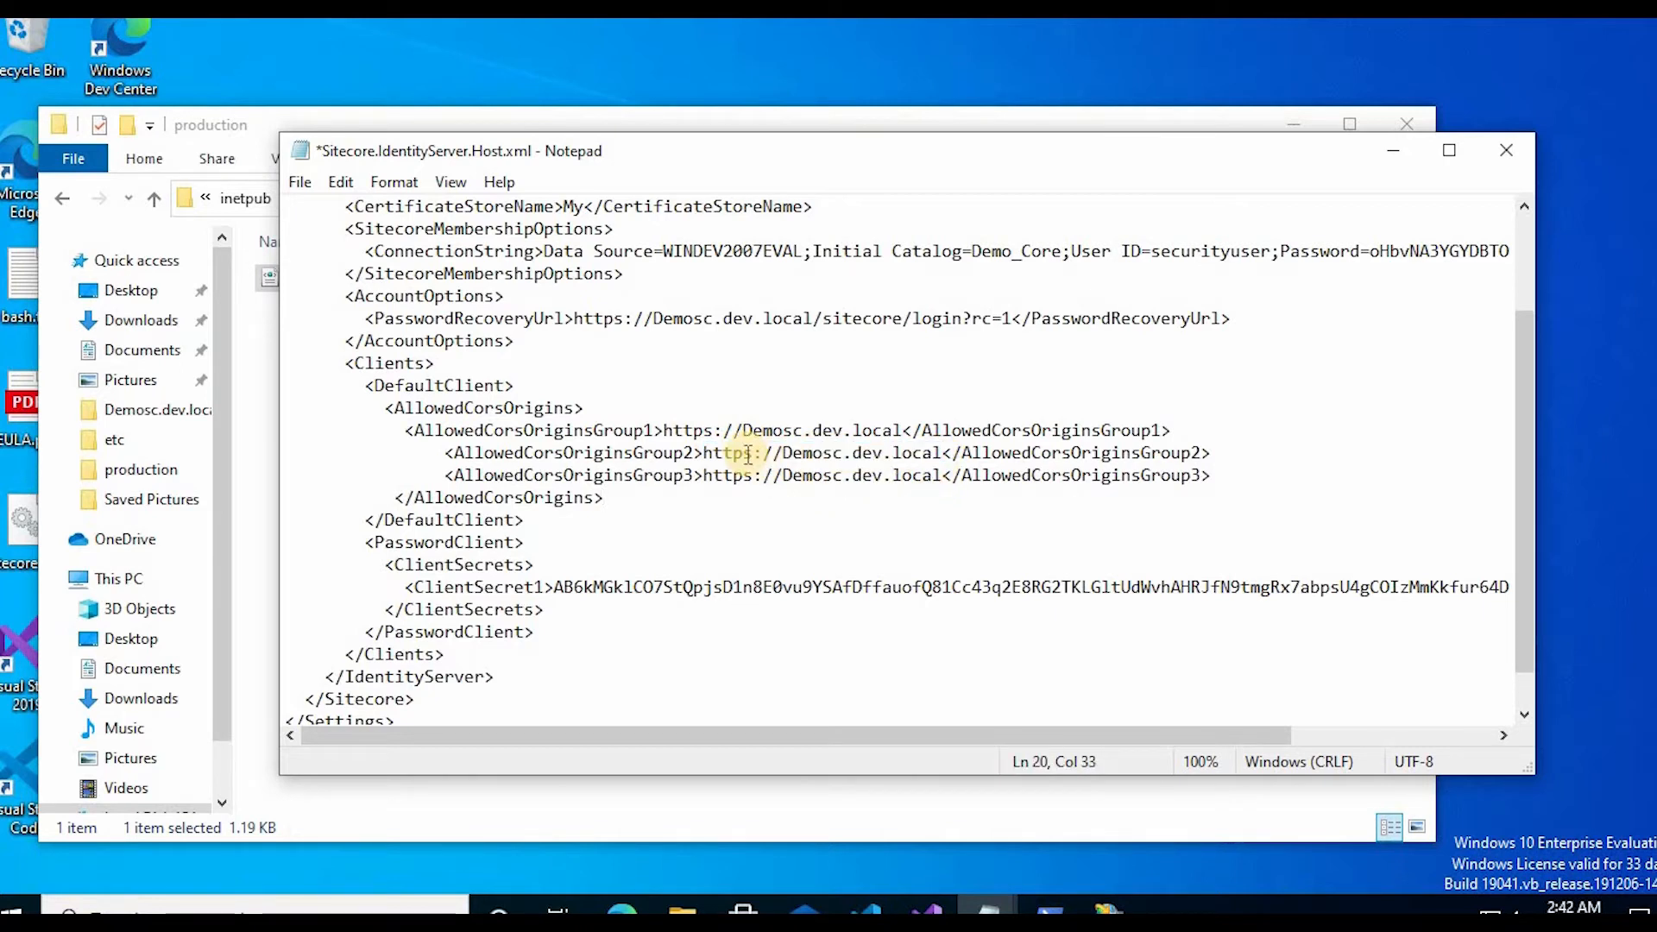
drag(745, 452, 951, 452)
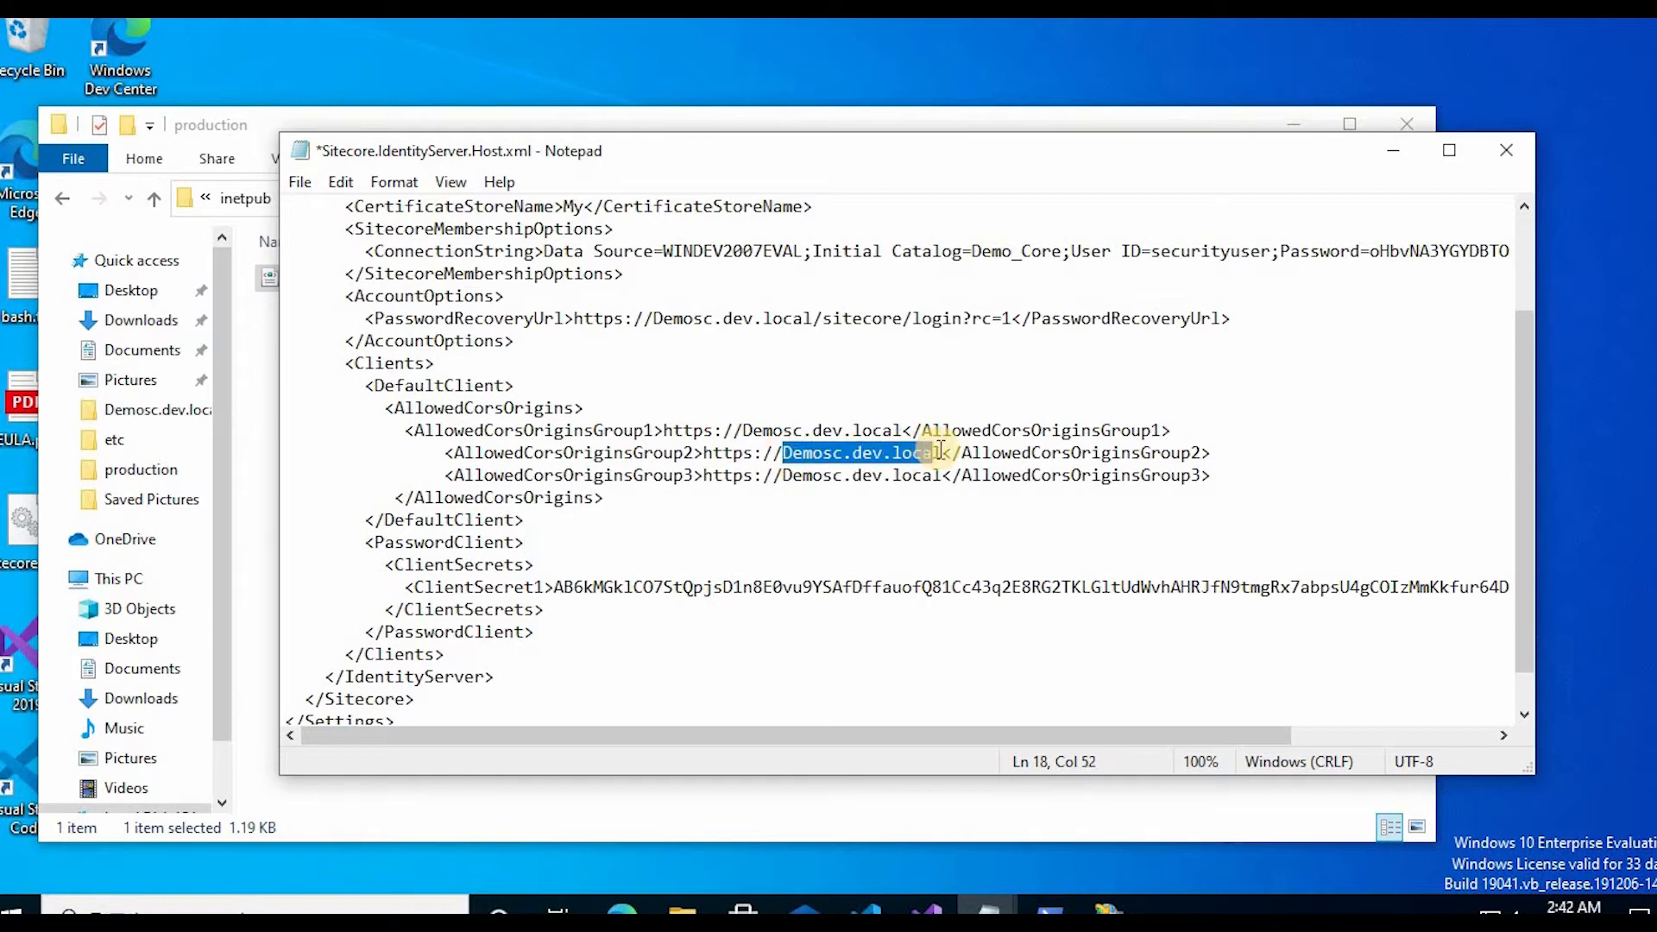
text(careers.dev.local)
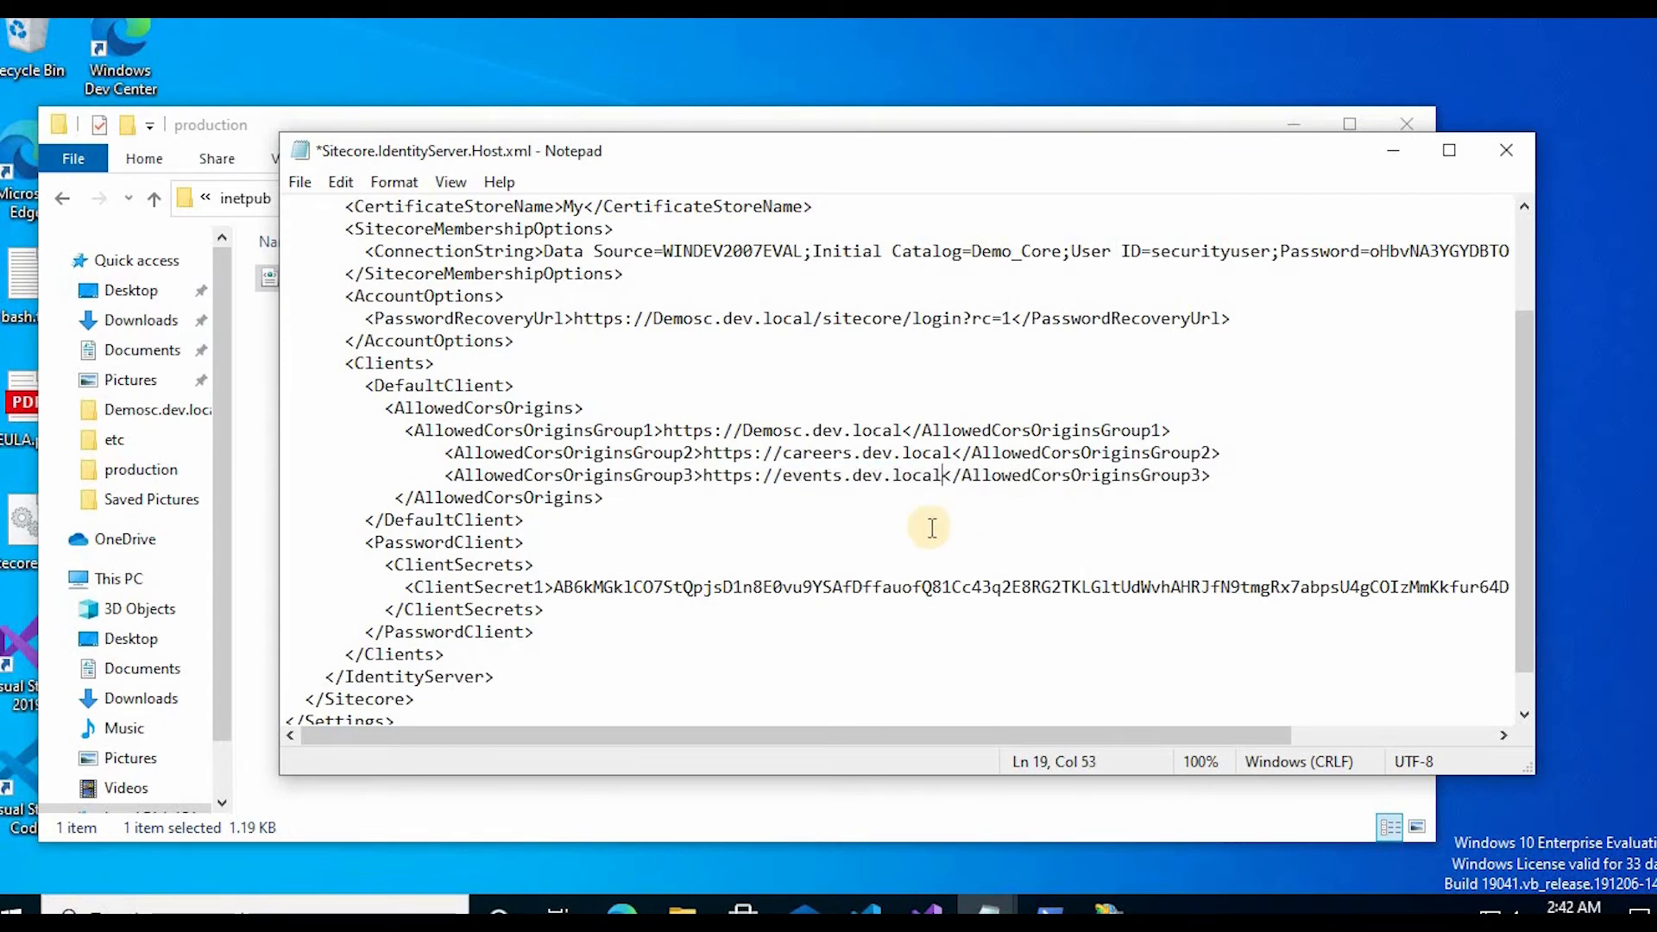
click(752, 475)
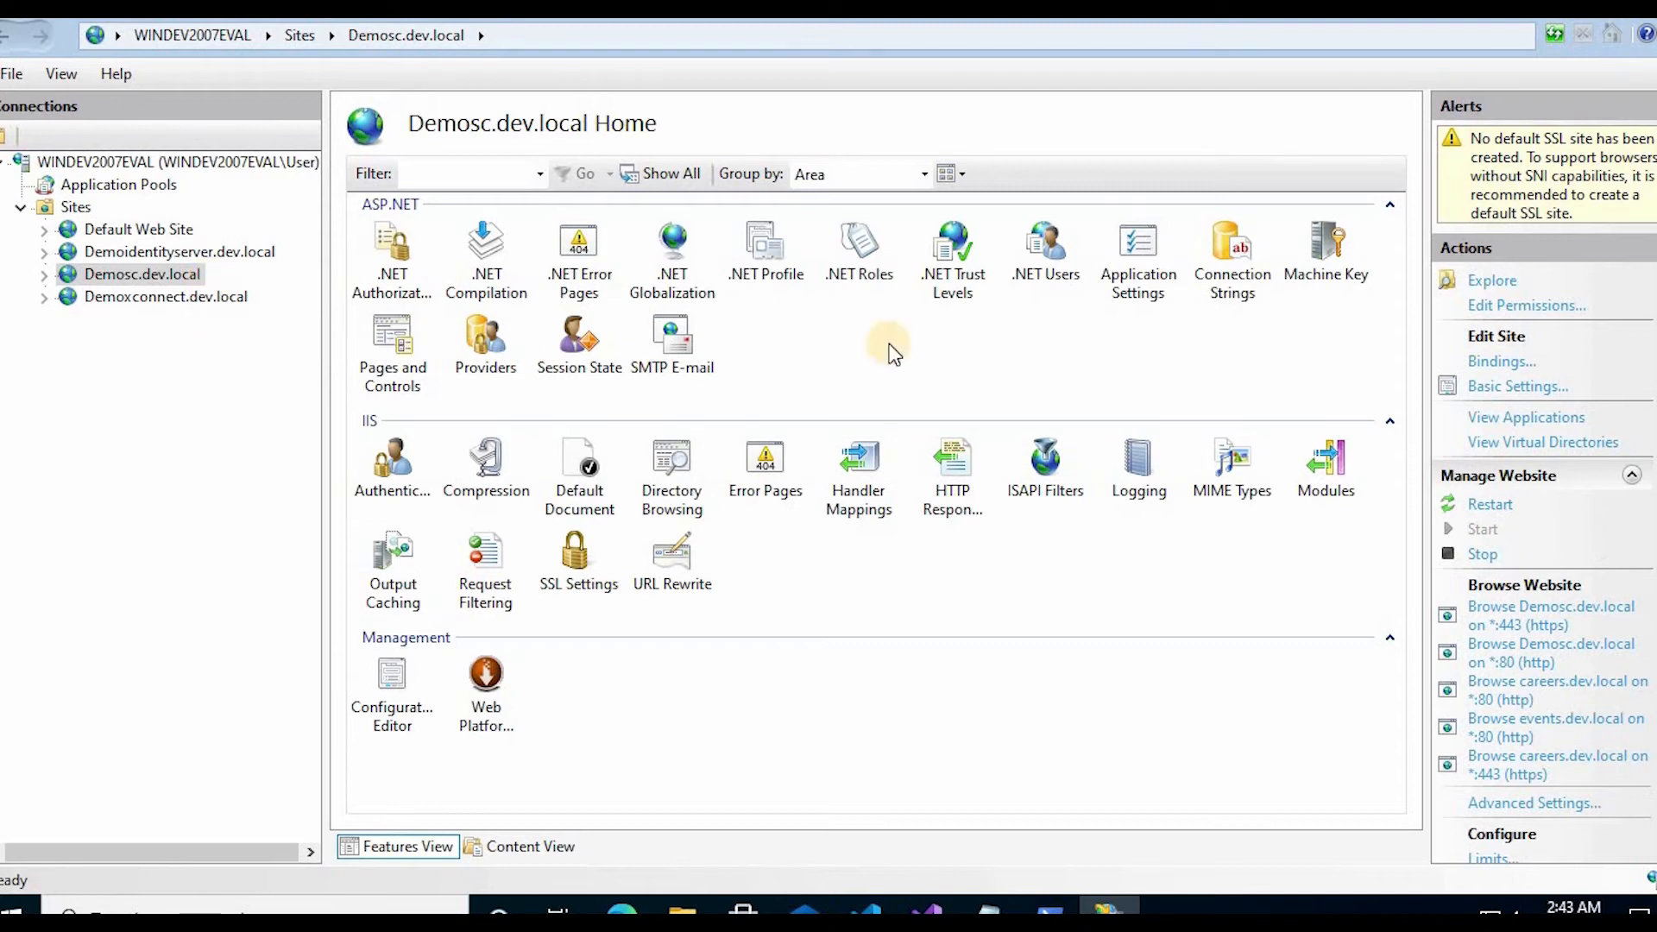
click(1501, 361)
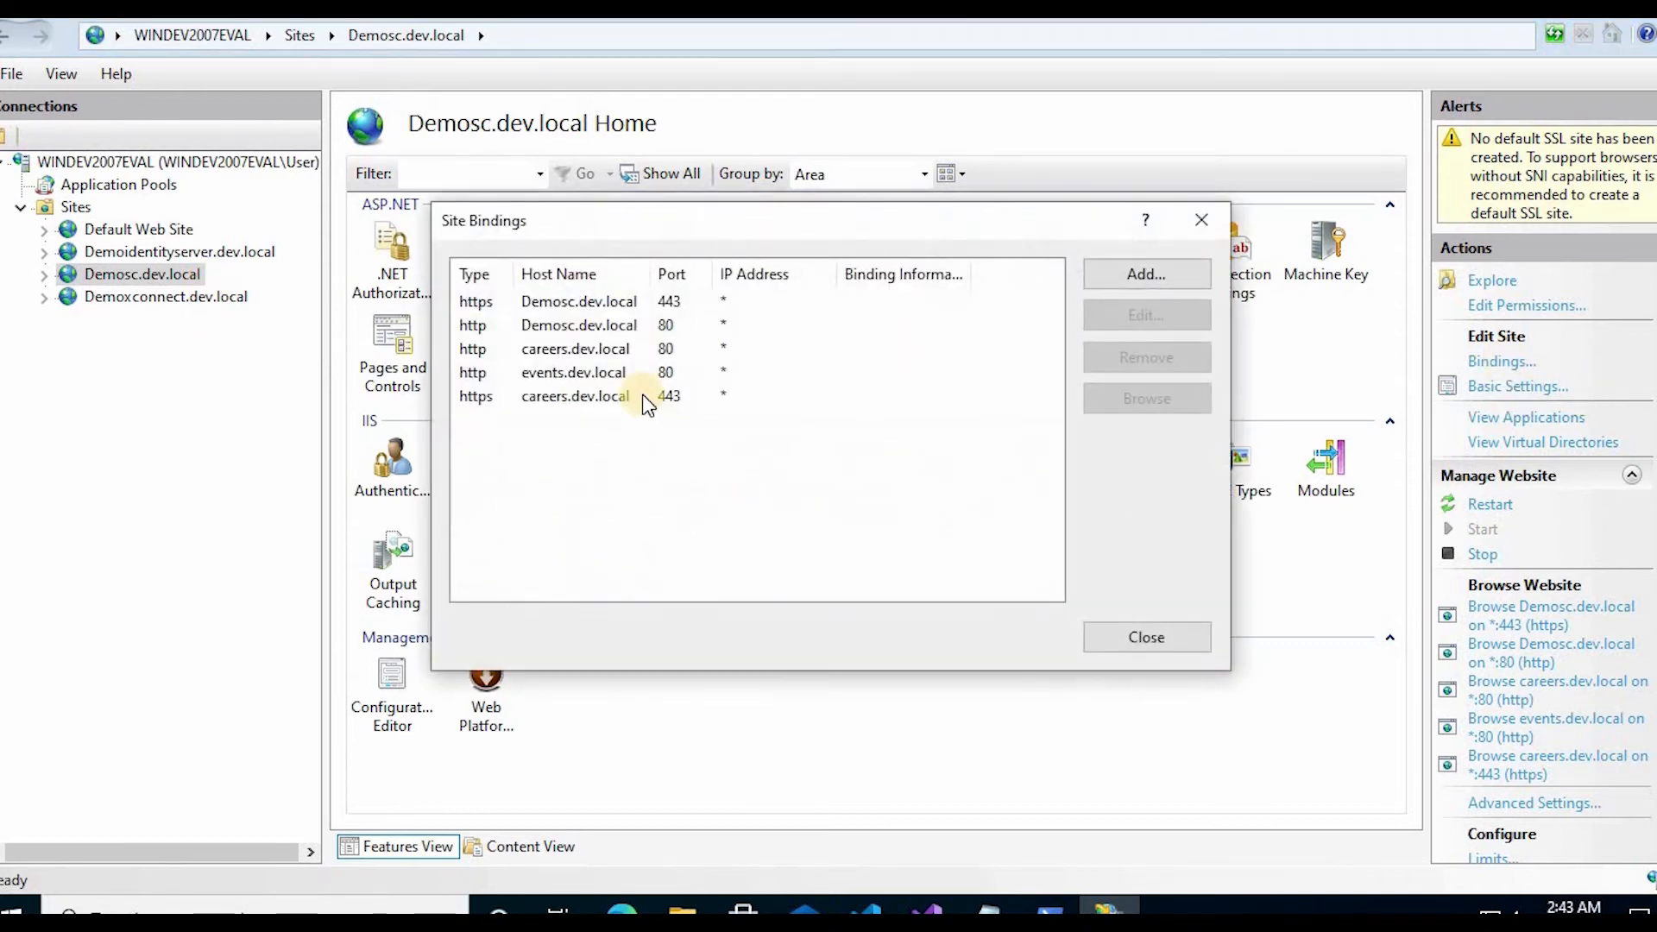
click(576, 395)
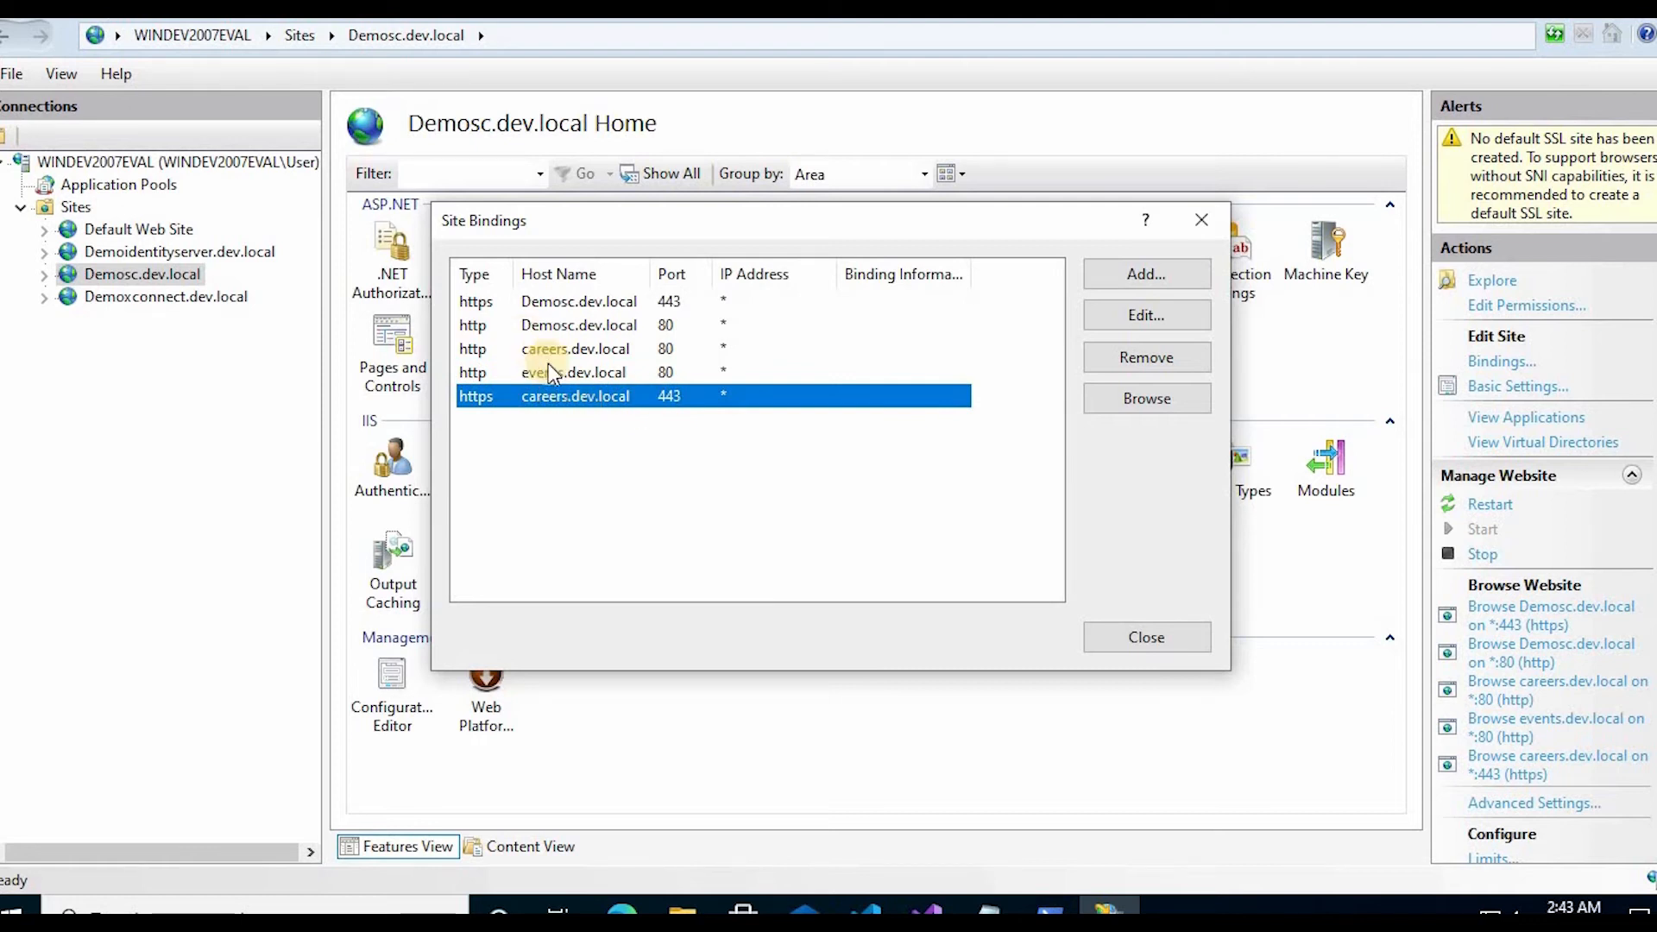
mouse_move(1200, 220)
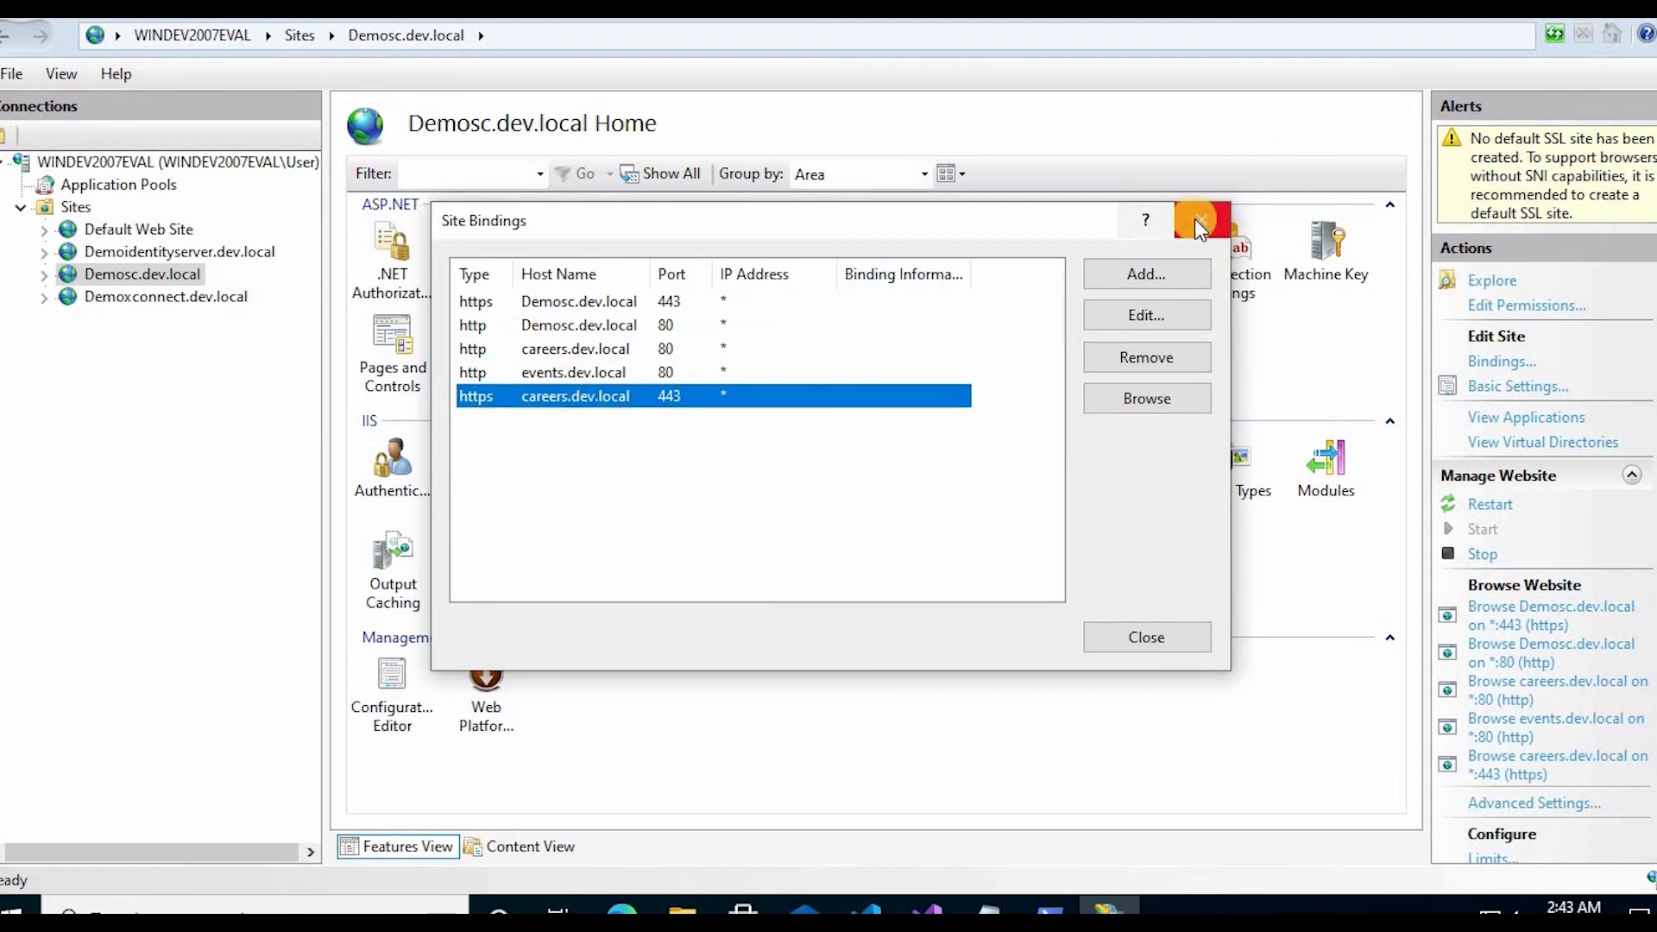
click(1199, 220)
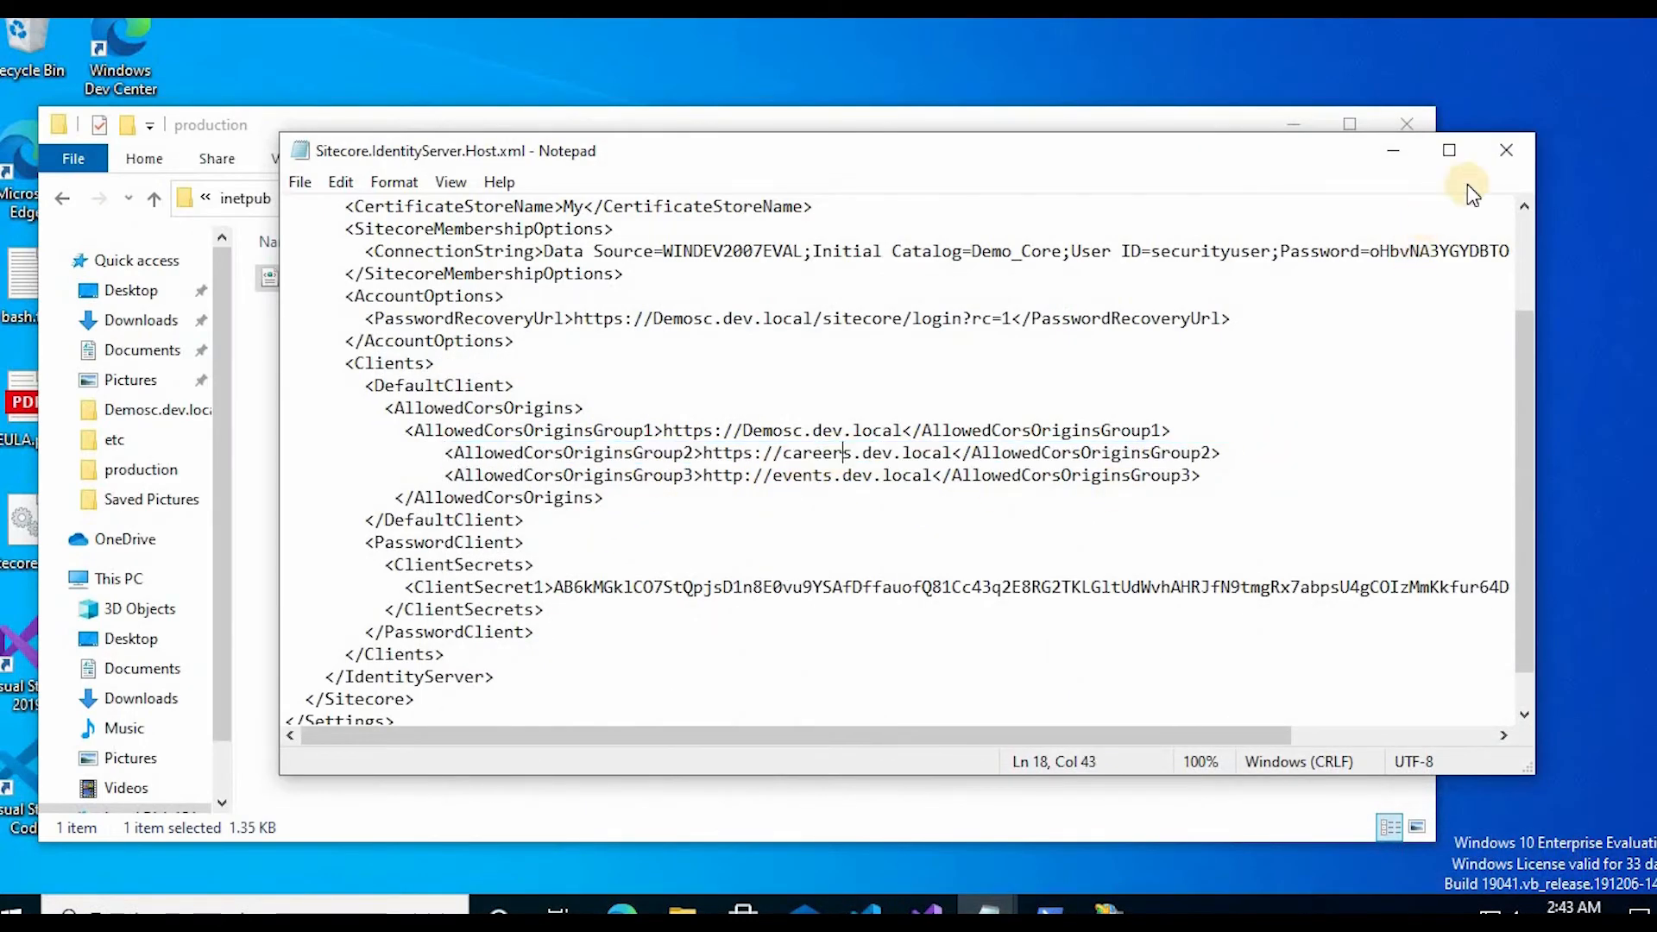
click(1505, 149)
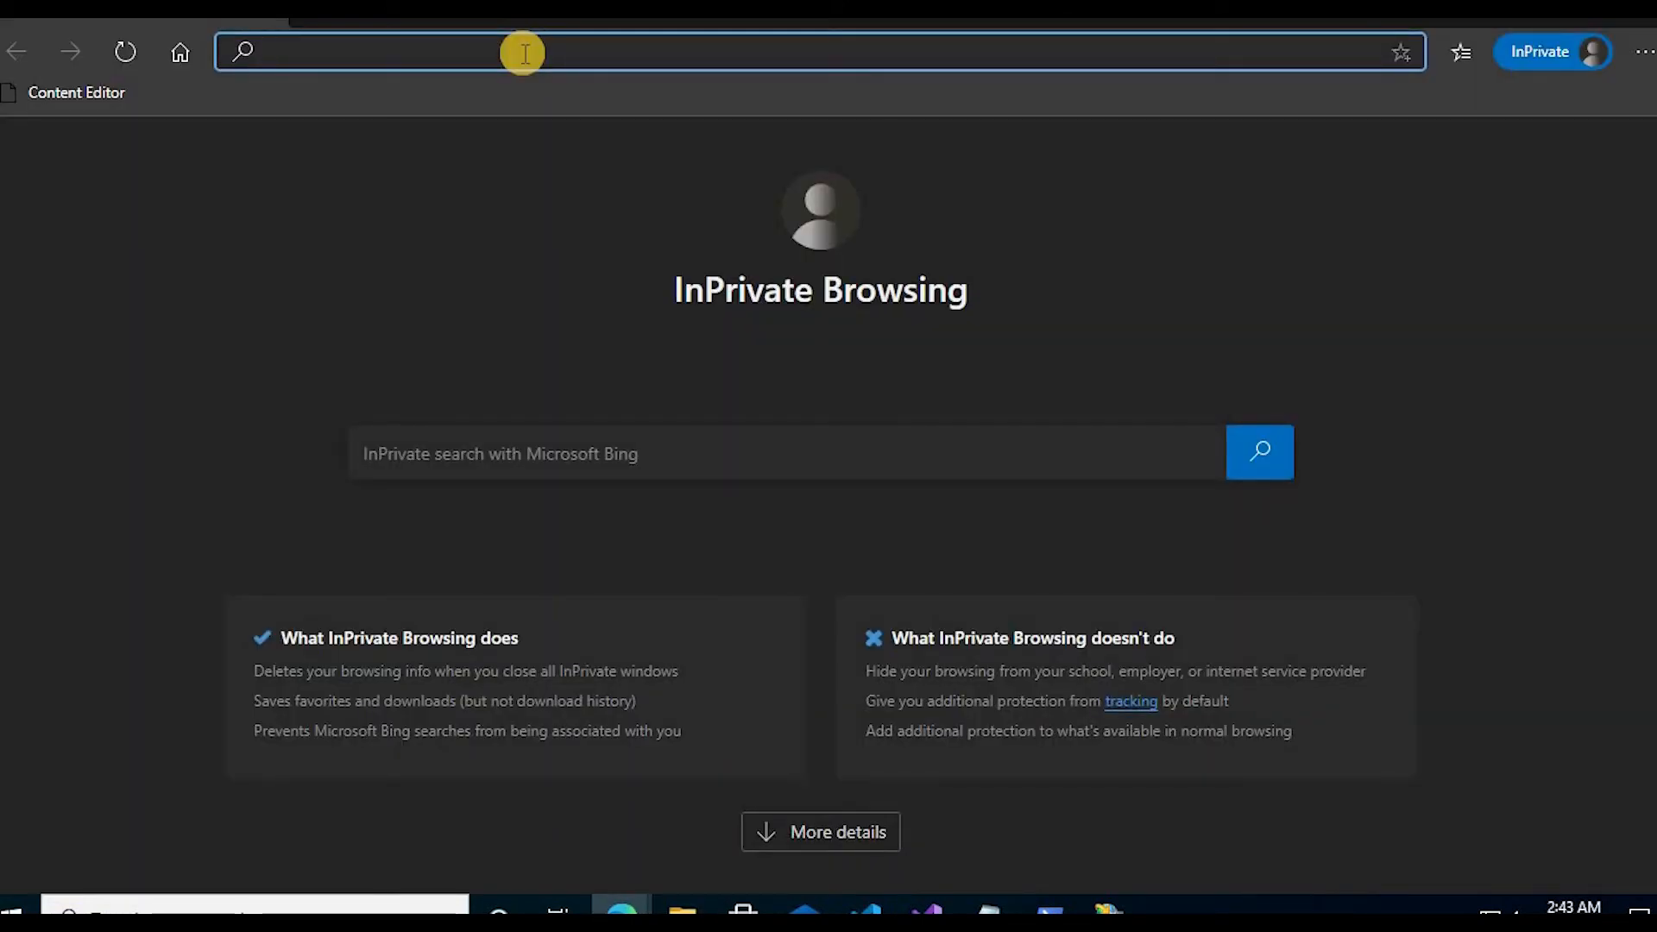
text(events.dev.local)
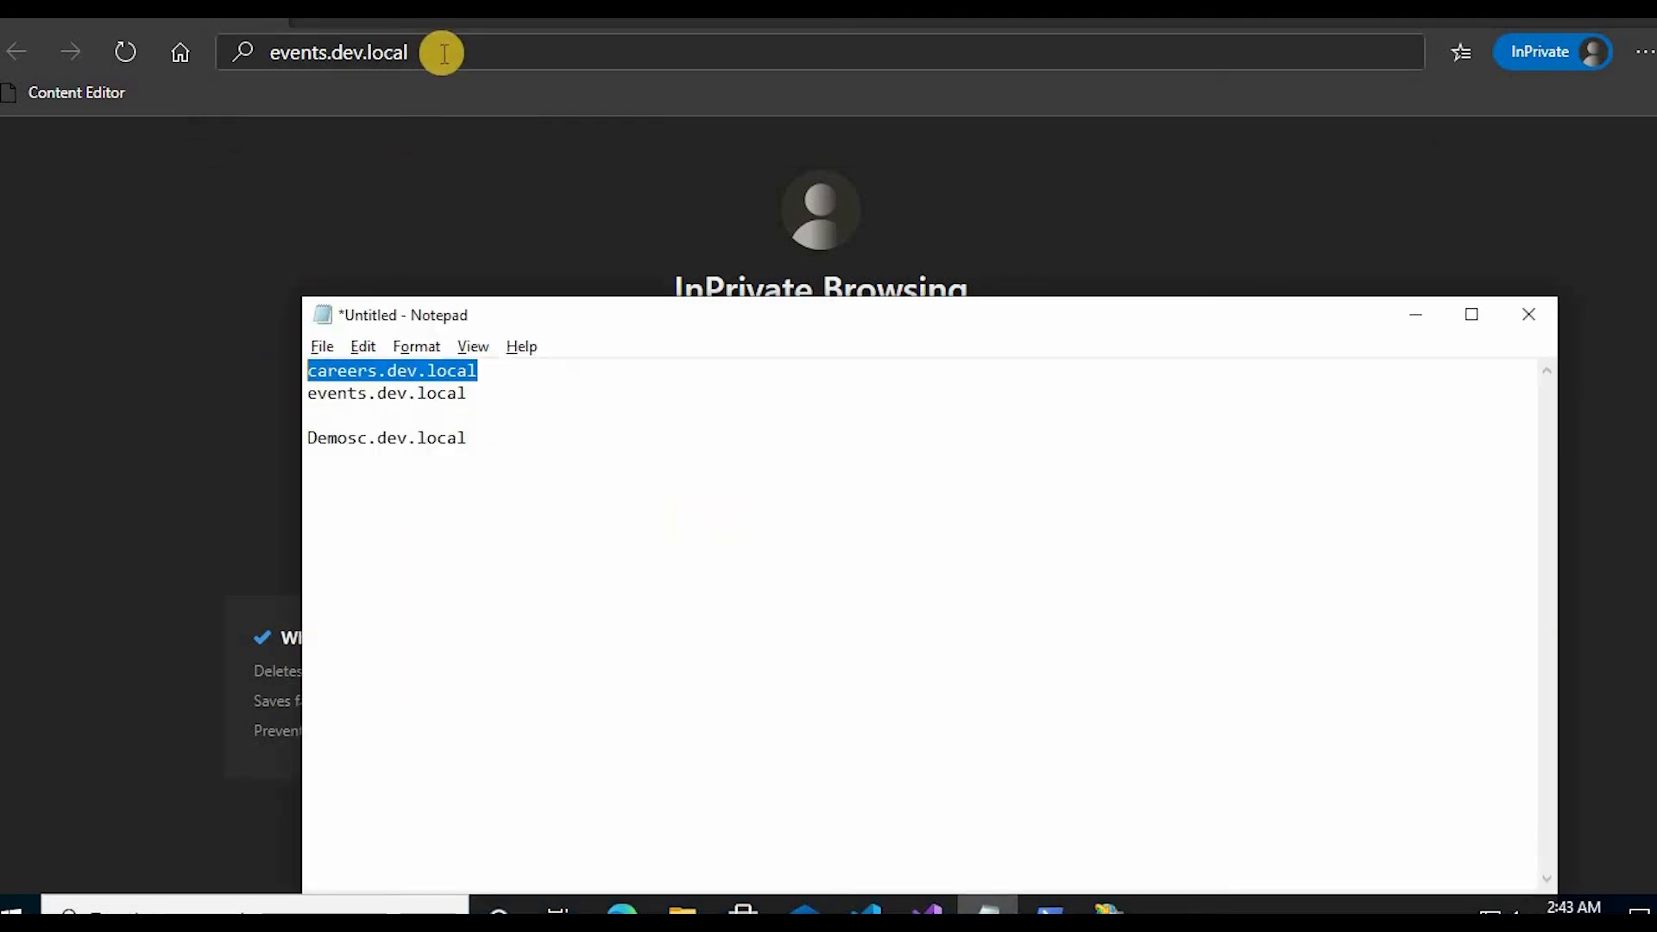
click(339, 52)
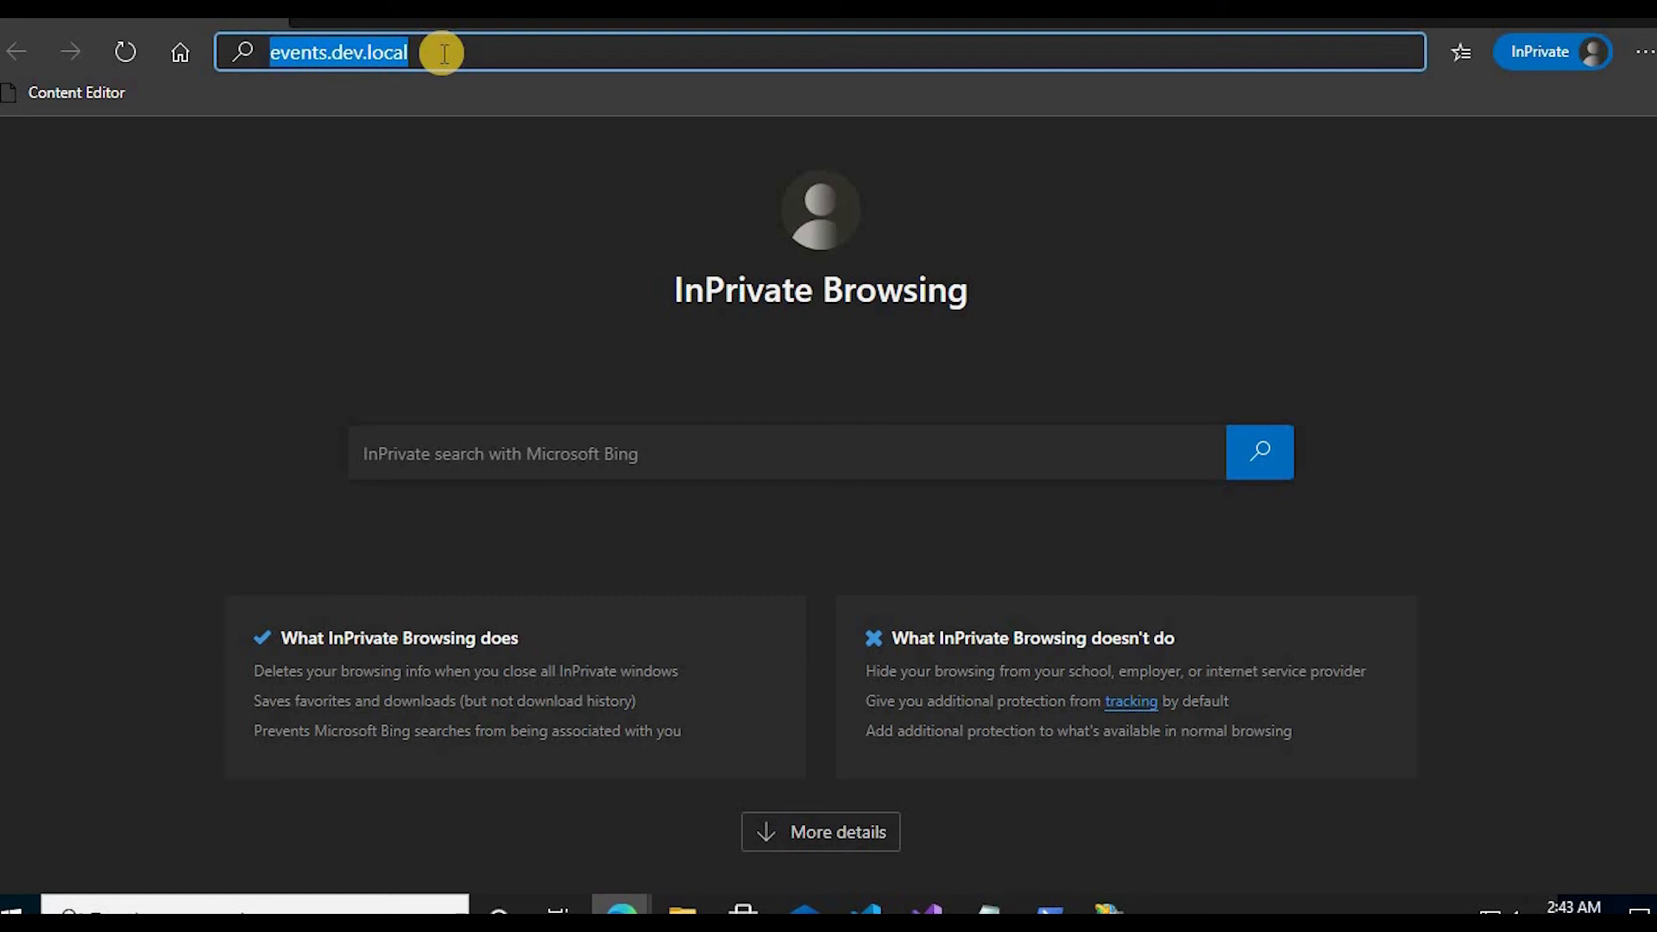
text(careers.dev.local)
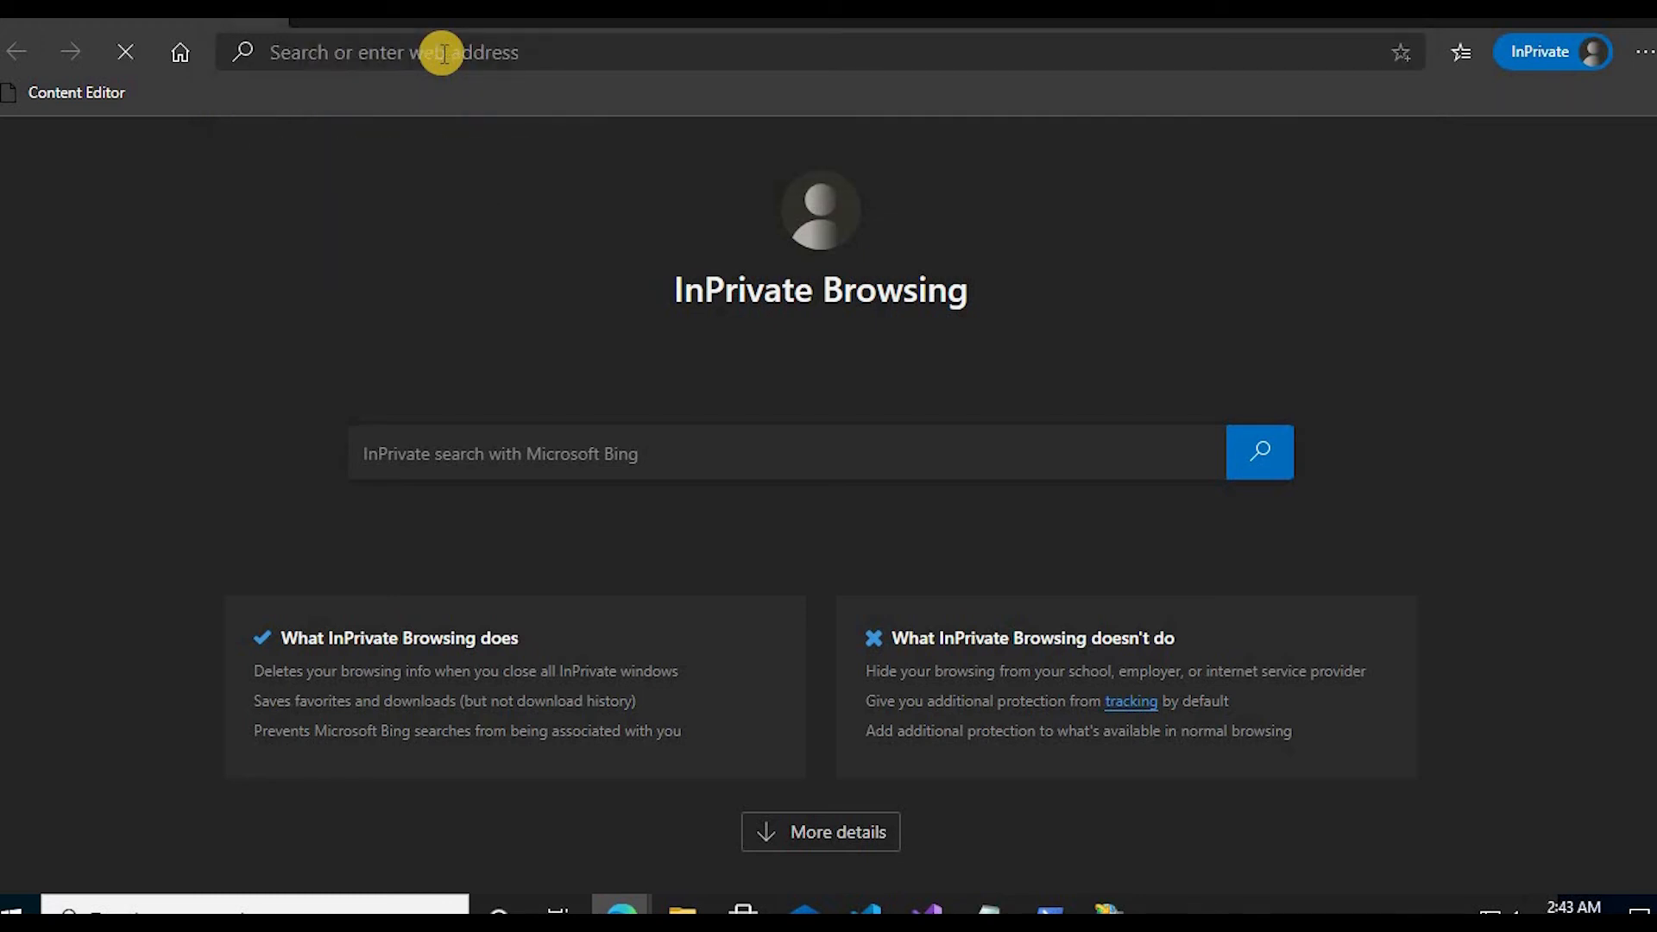
text(https://careers.dev.local)
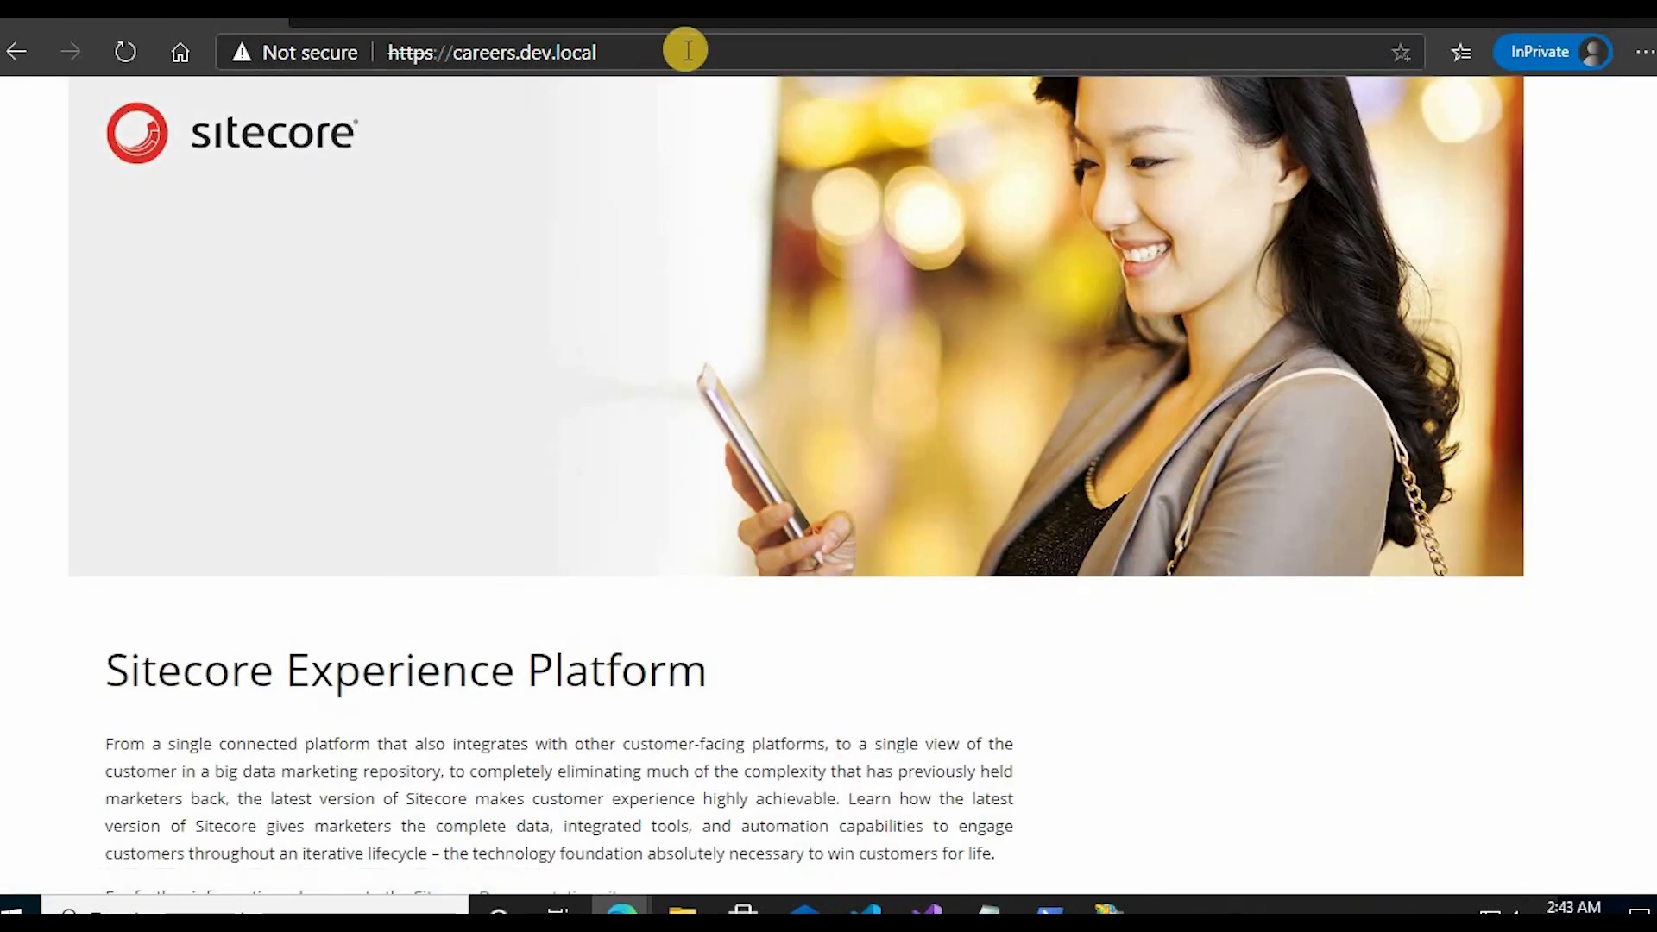
text(/si)
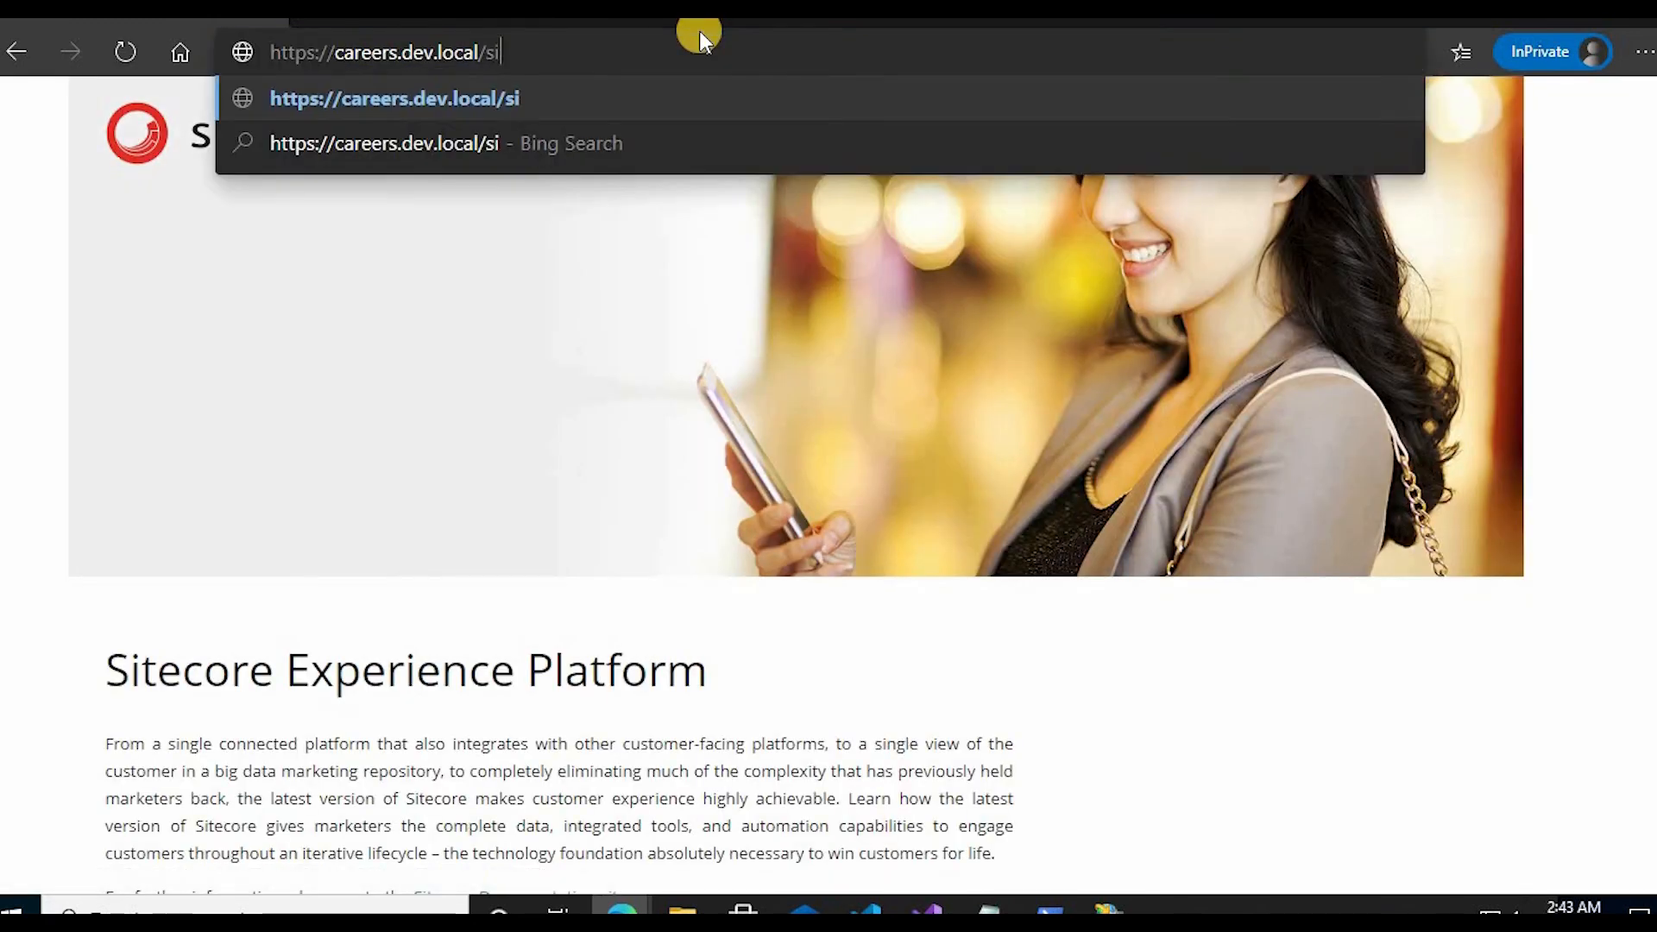
key(Enter)
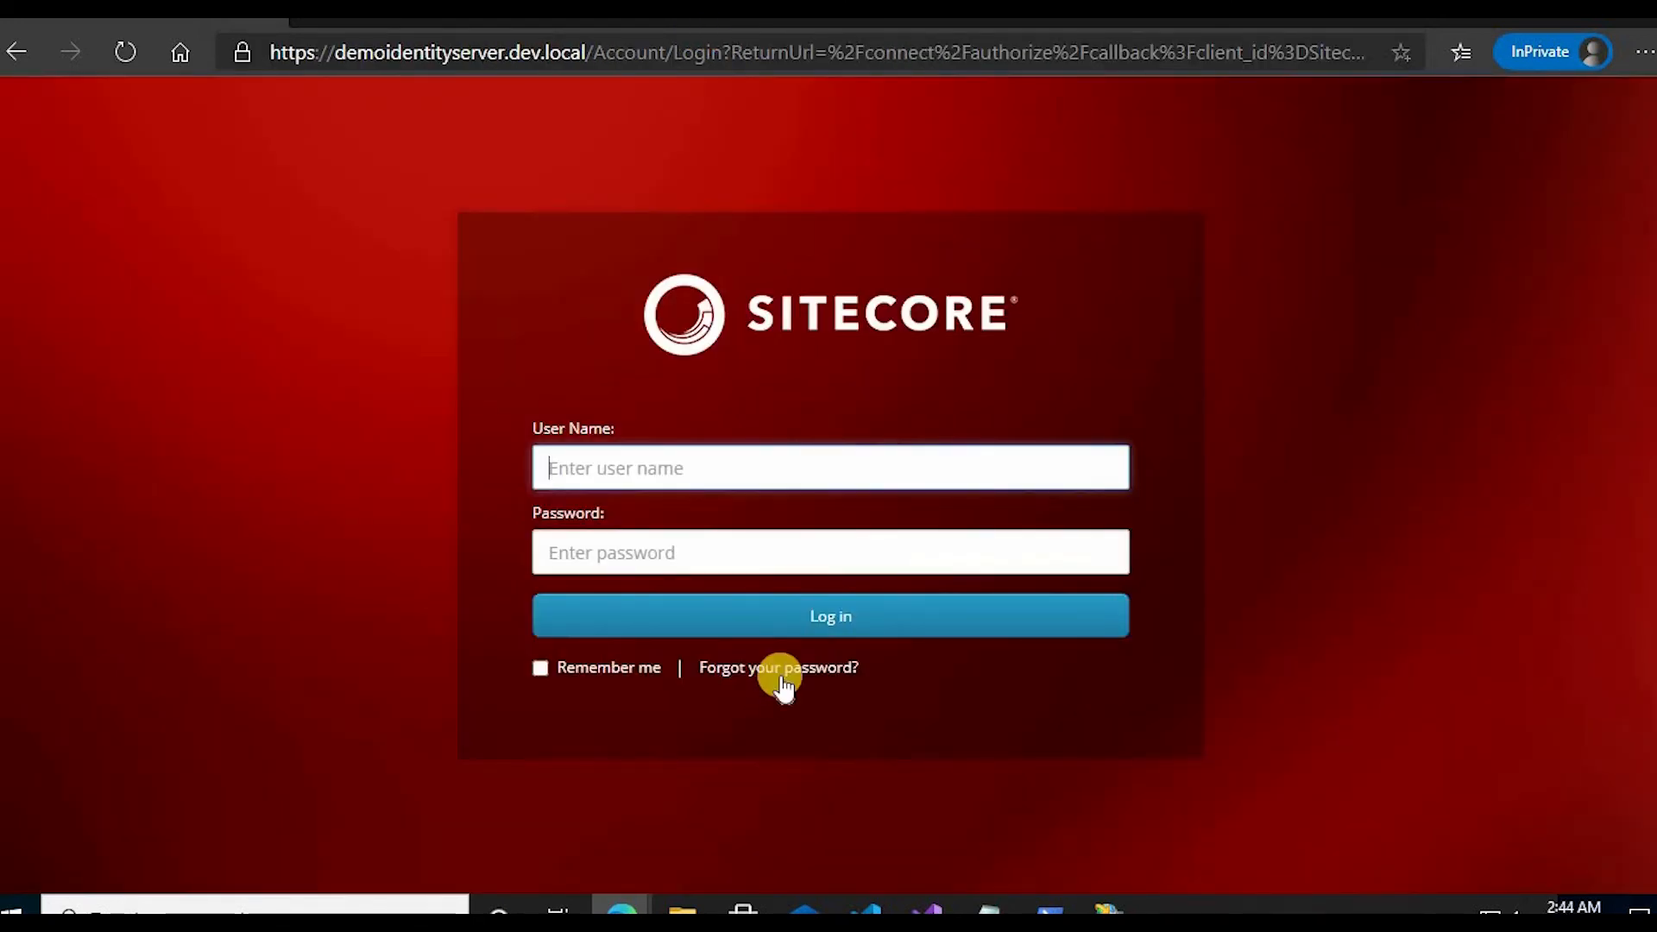
Sign in as admin with the autofilled user name on the identity server page.
text(a)
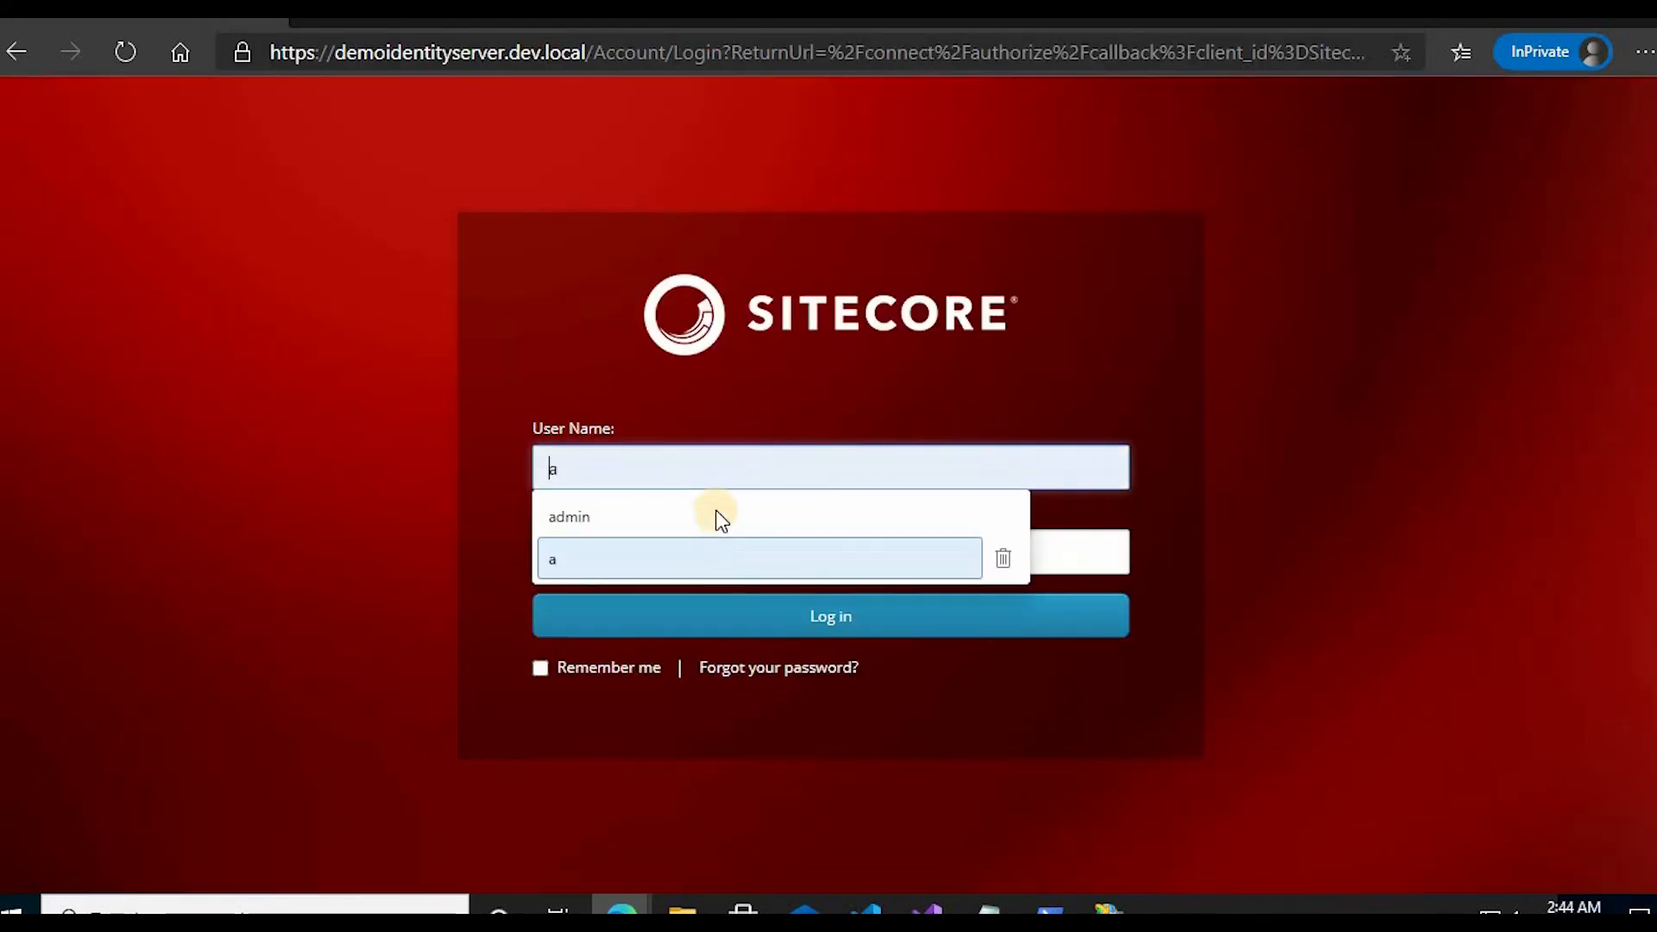
click(569, 517)
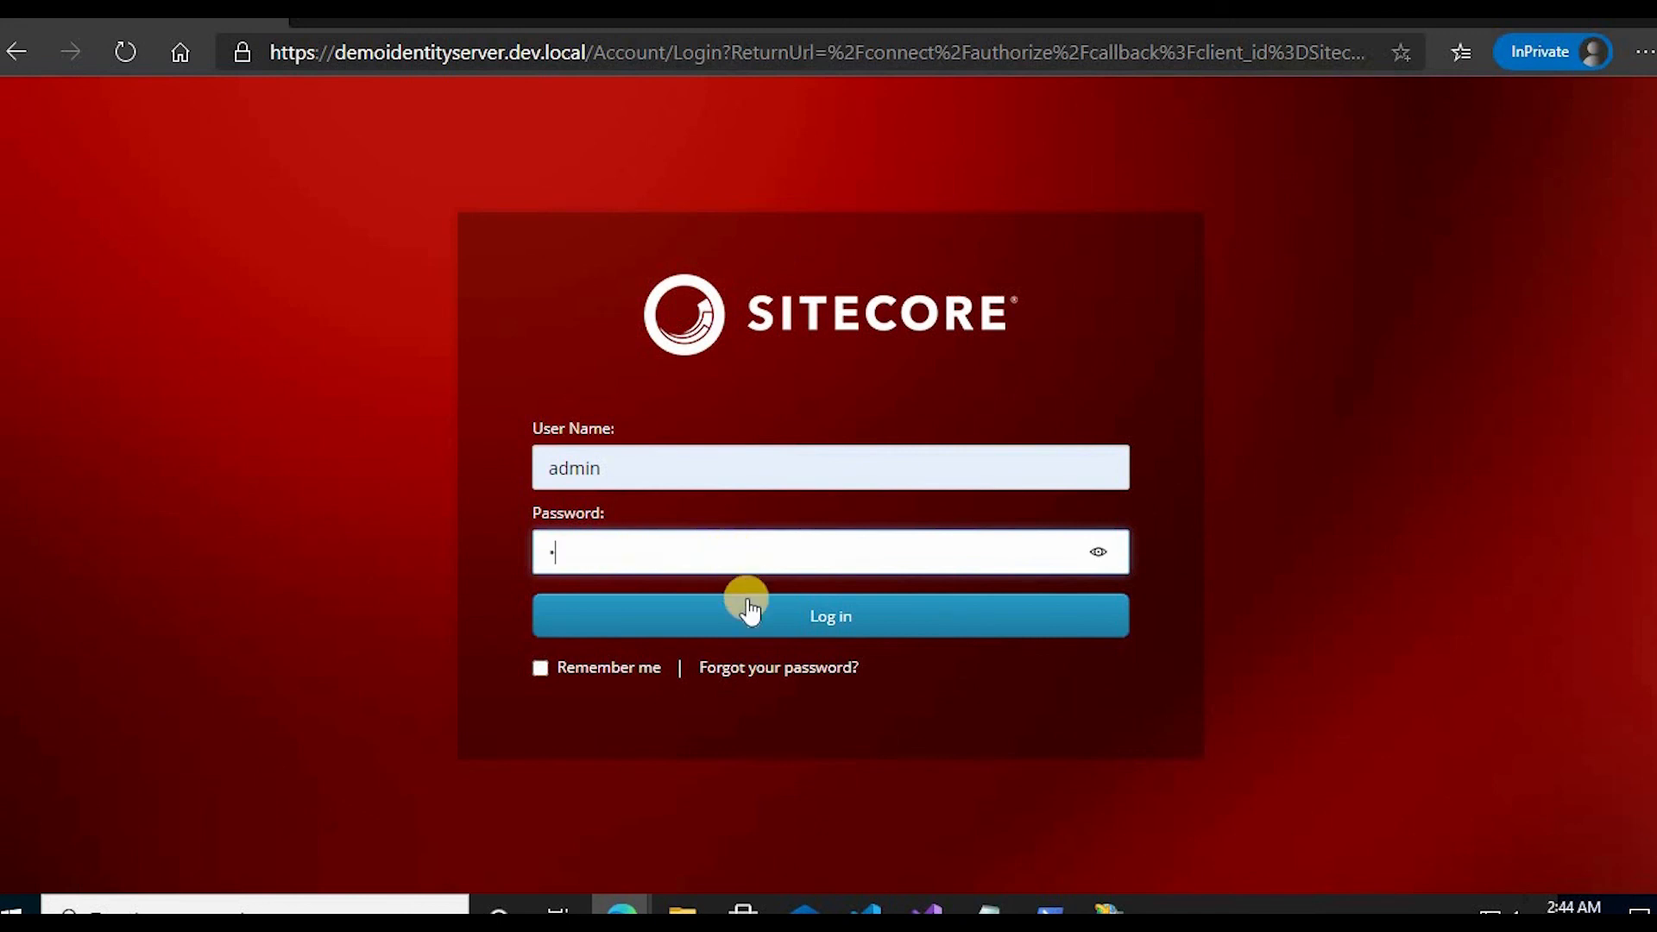
click(829, 616)
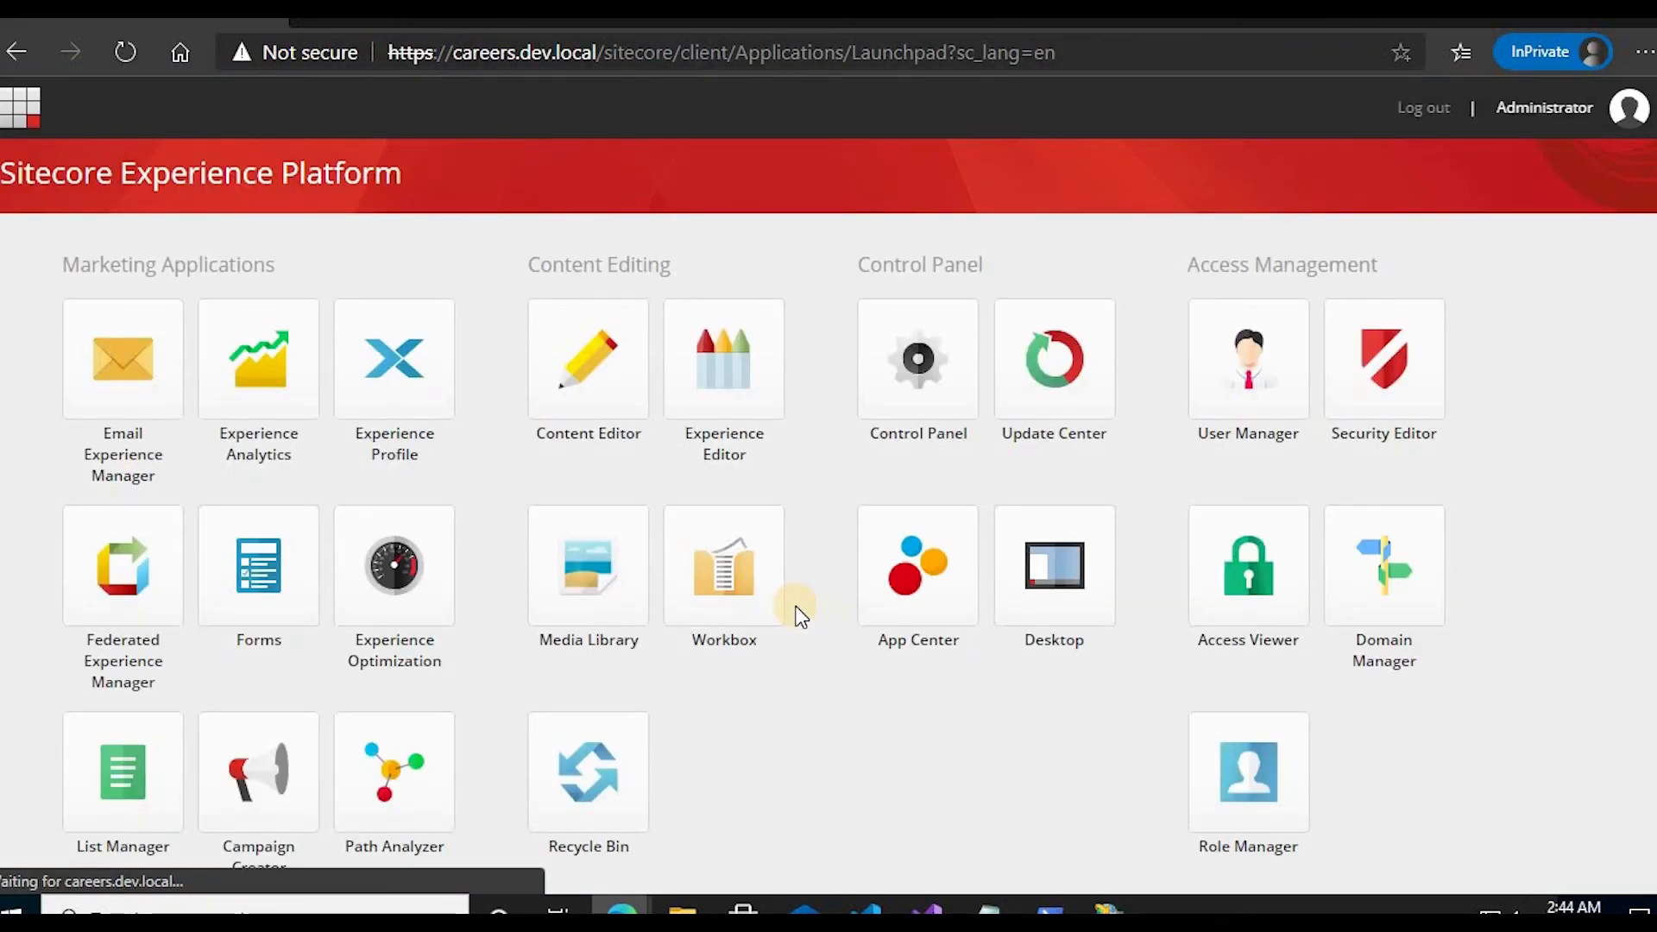